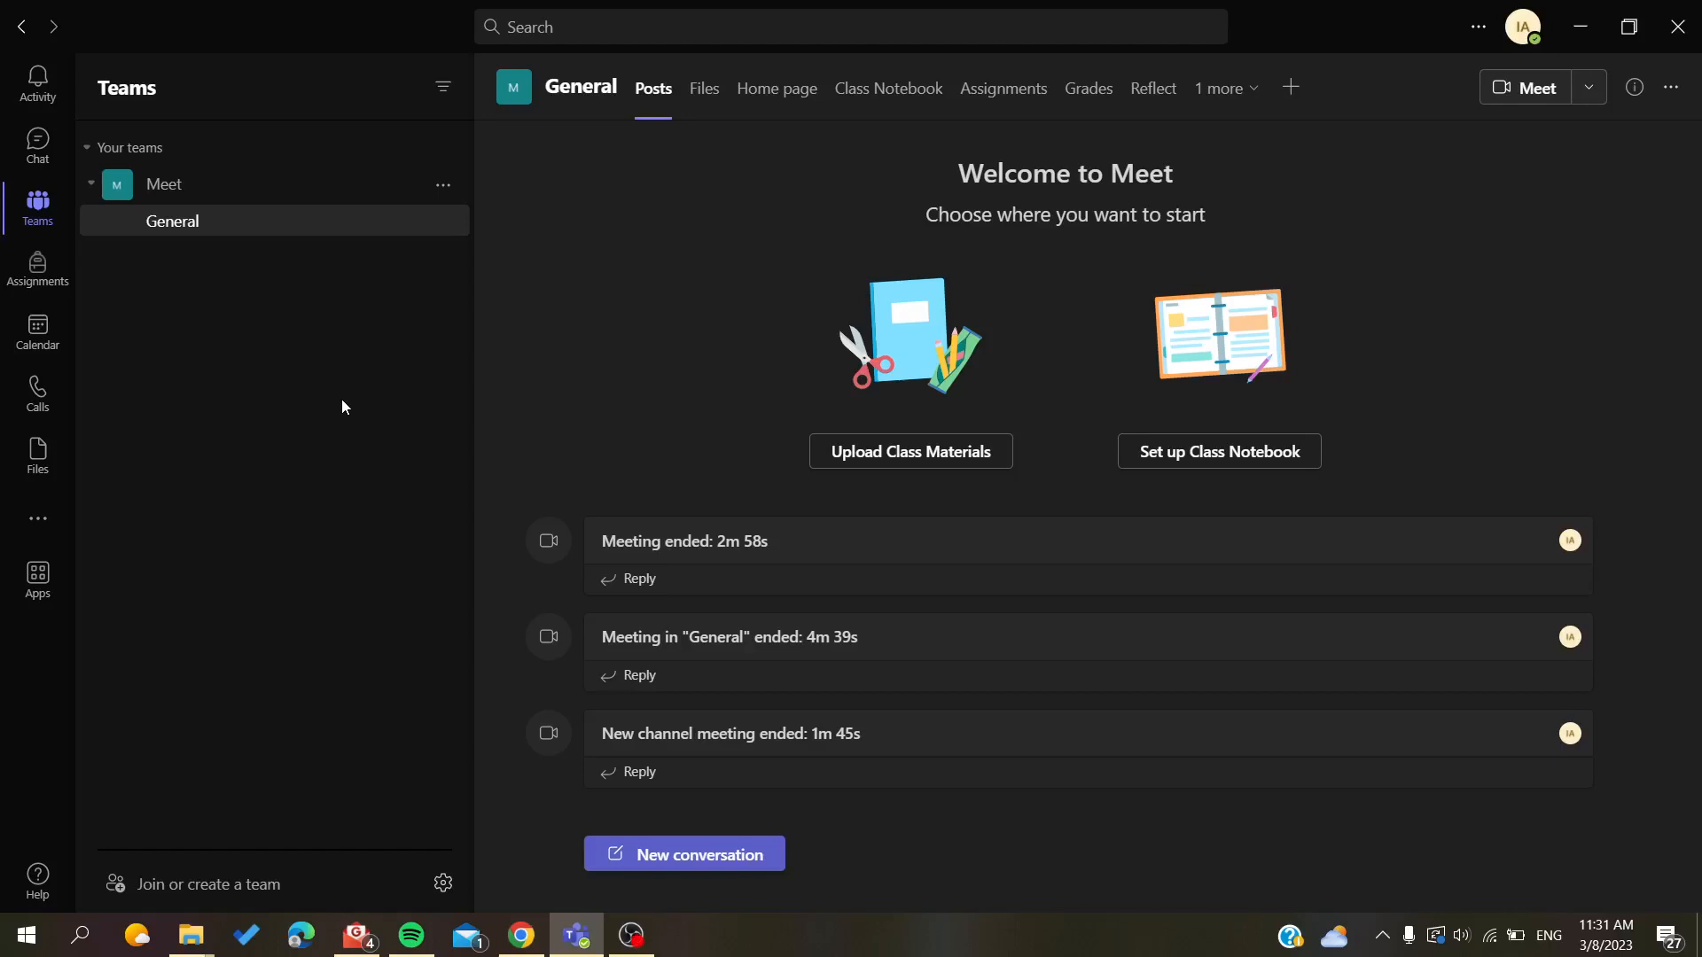
mouse_move(294, 404)
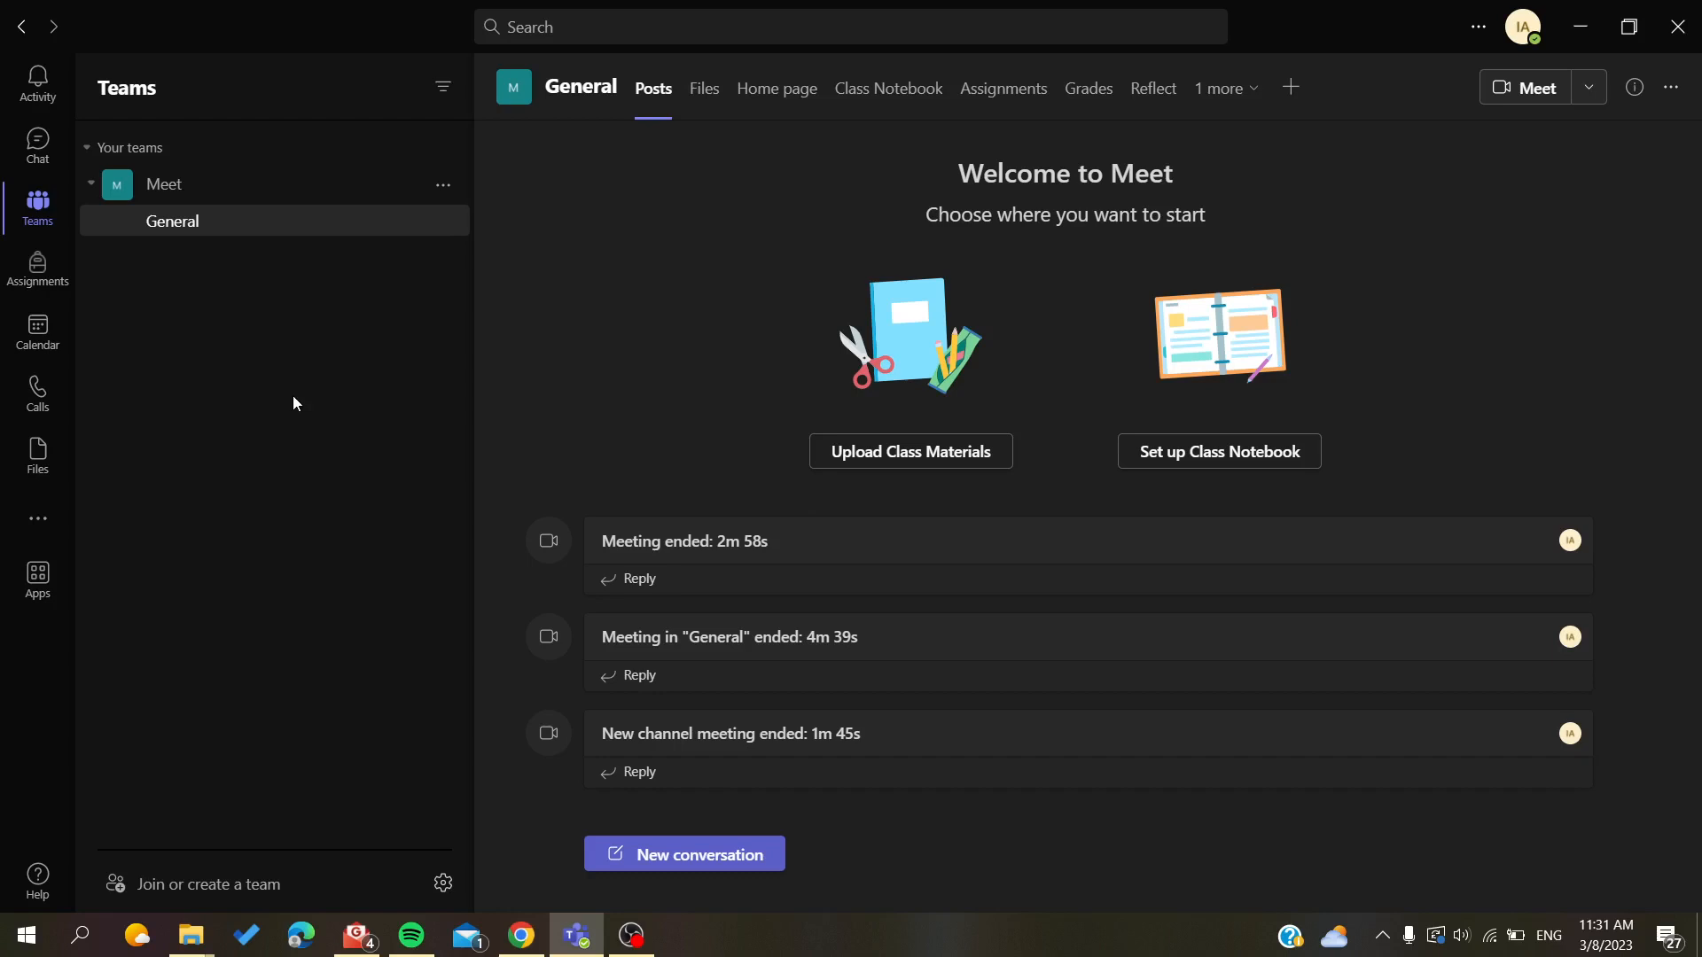
mouse_move(225, 446)
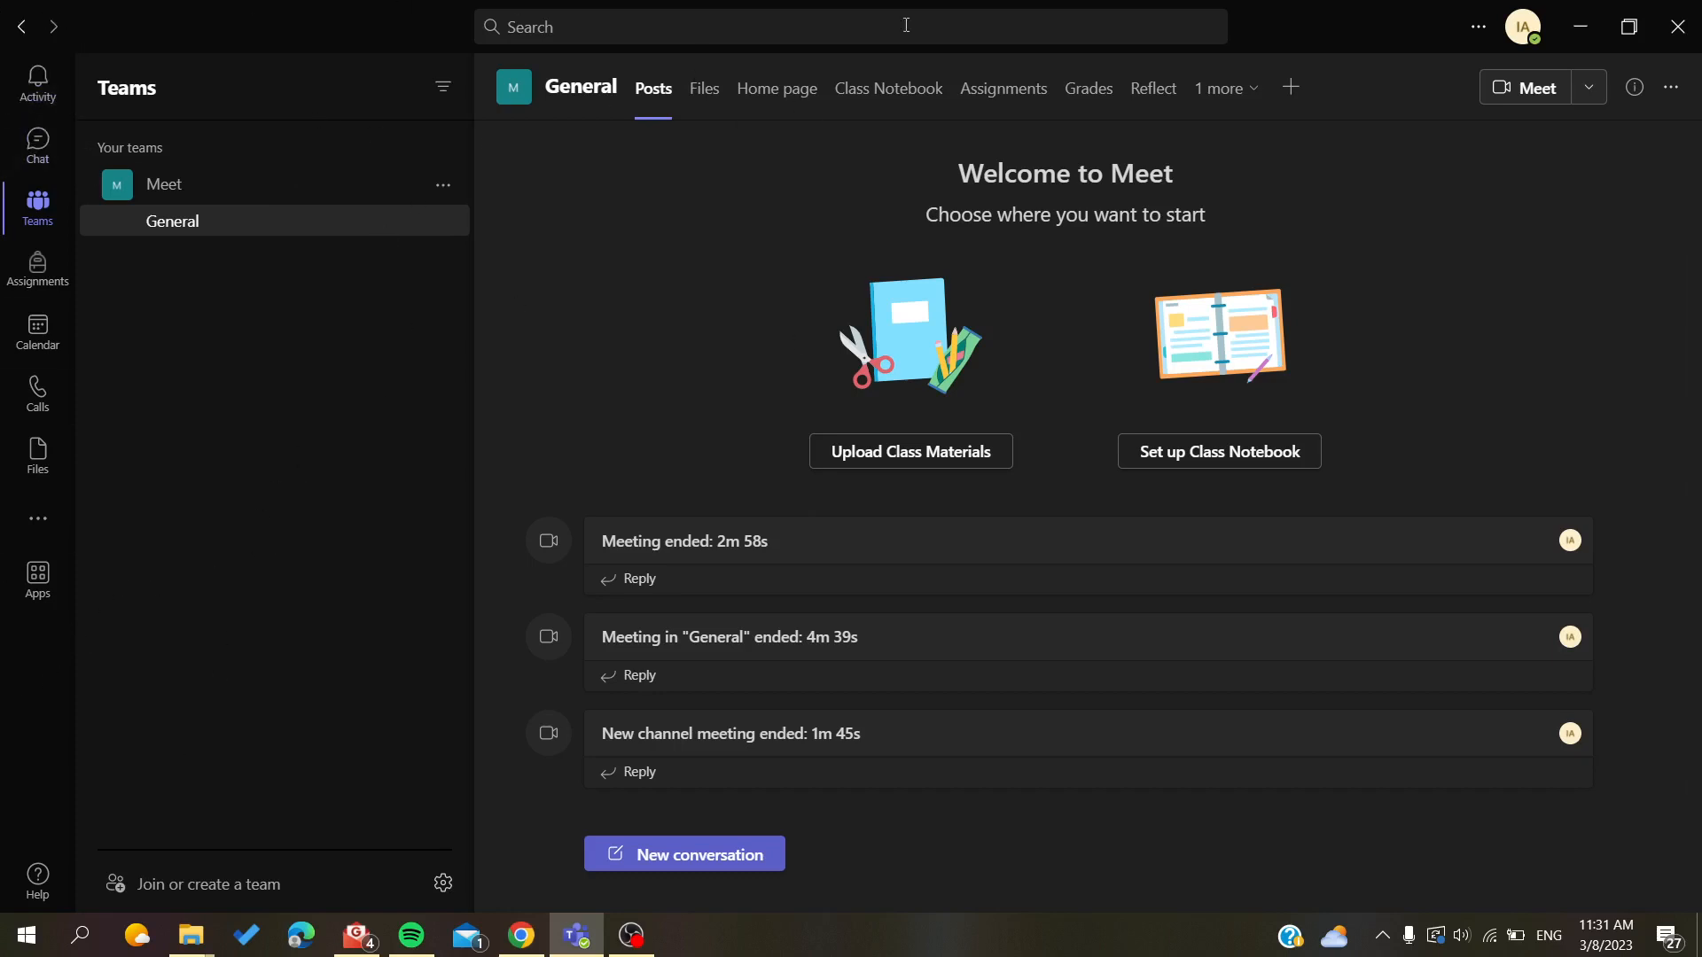
mouse_move(37, 82)
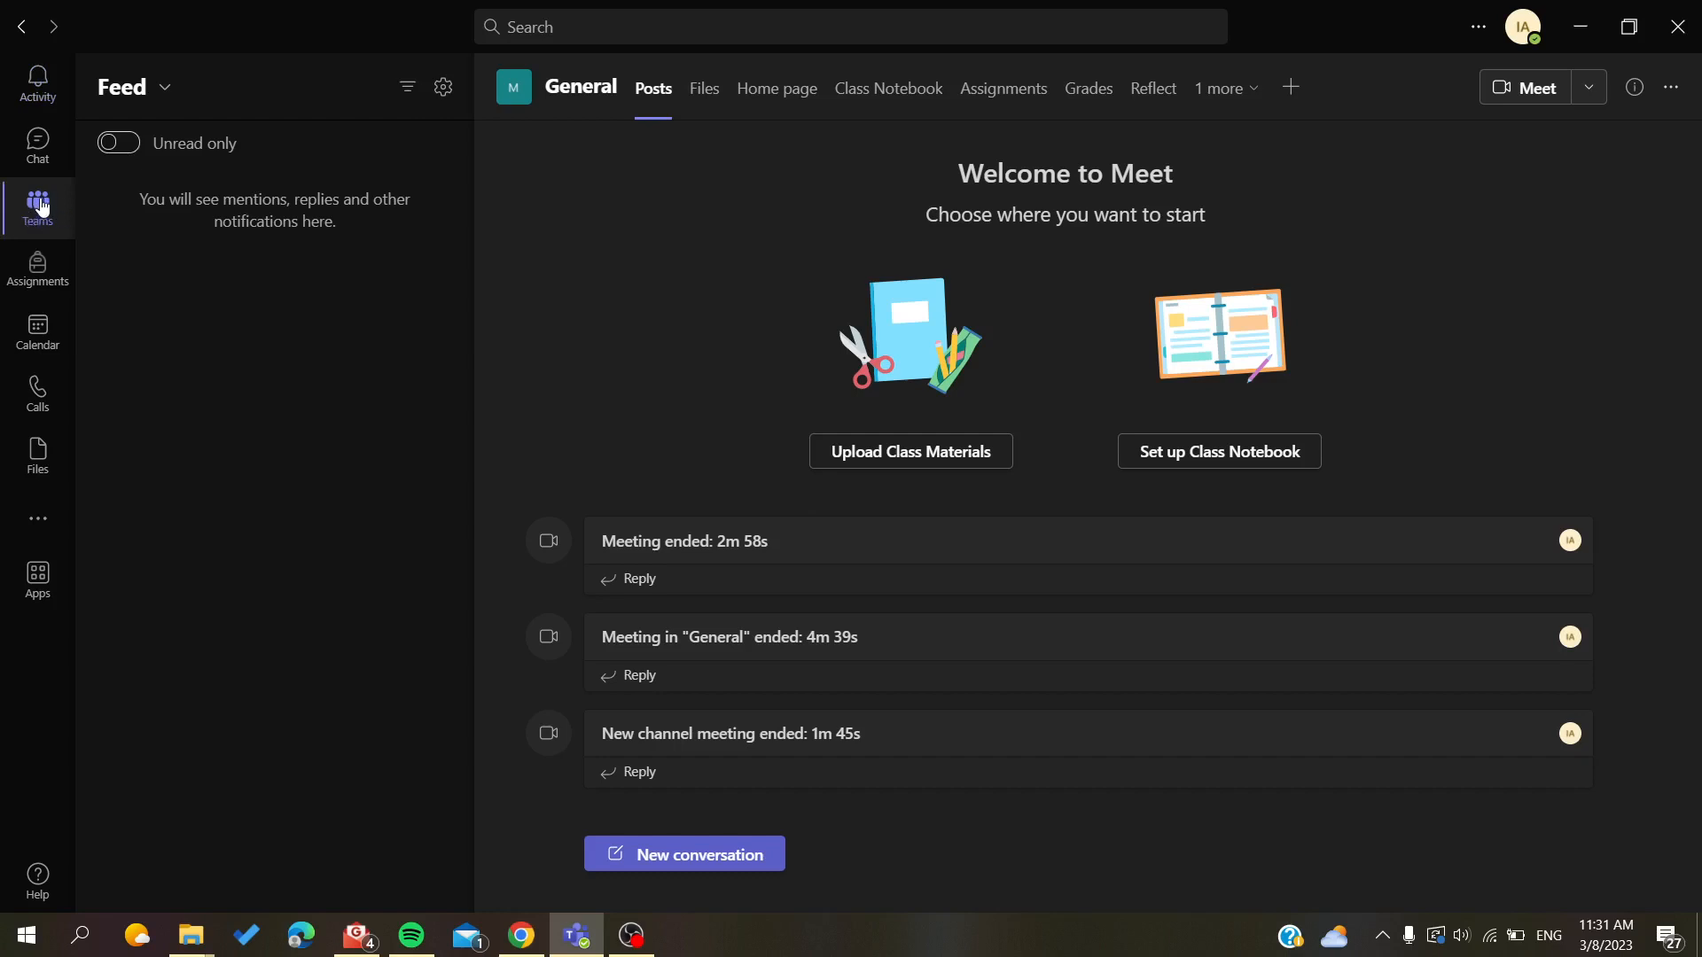
- Return to the Teams list, glance at General's Files and channel options, and settle back on Posts
left_click(38, 206)
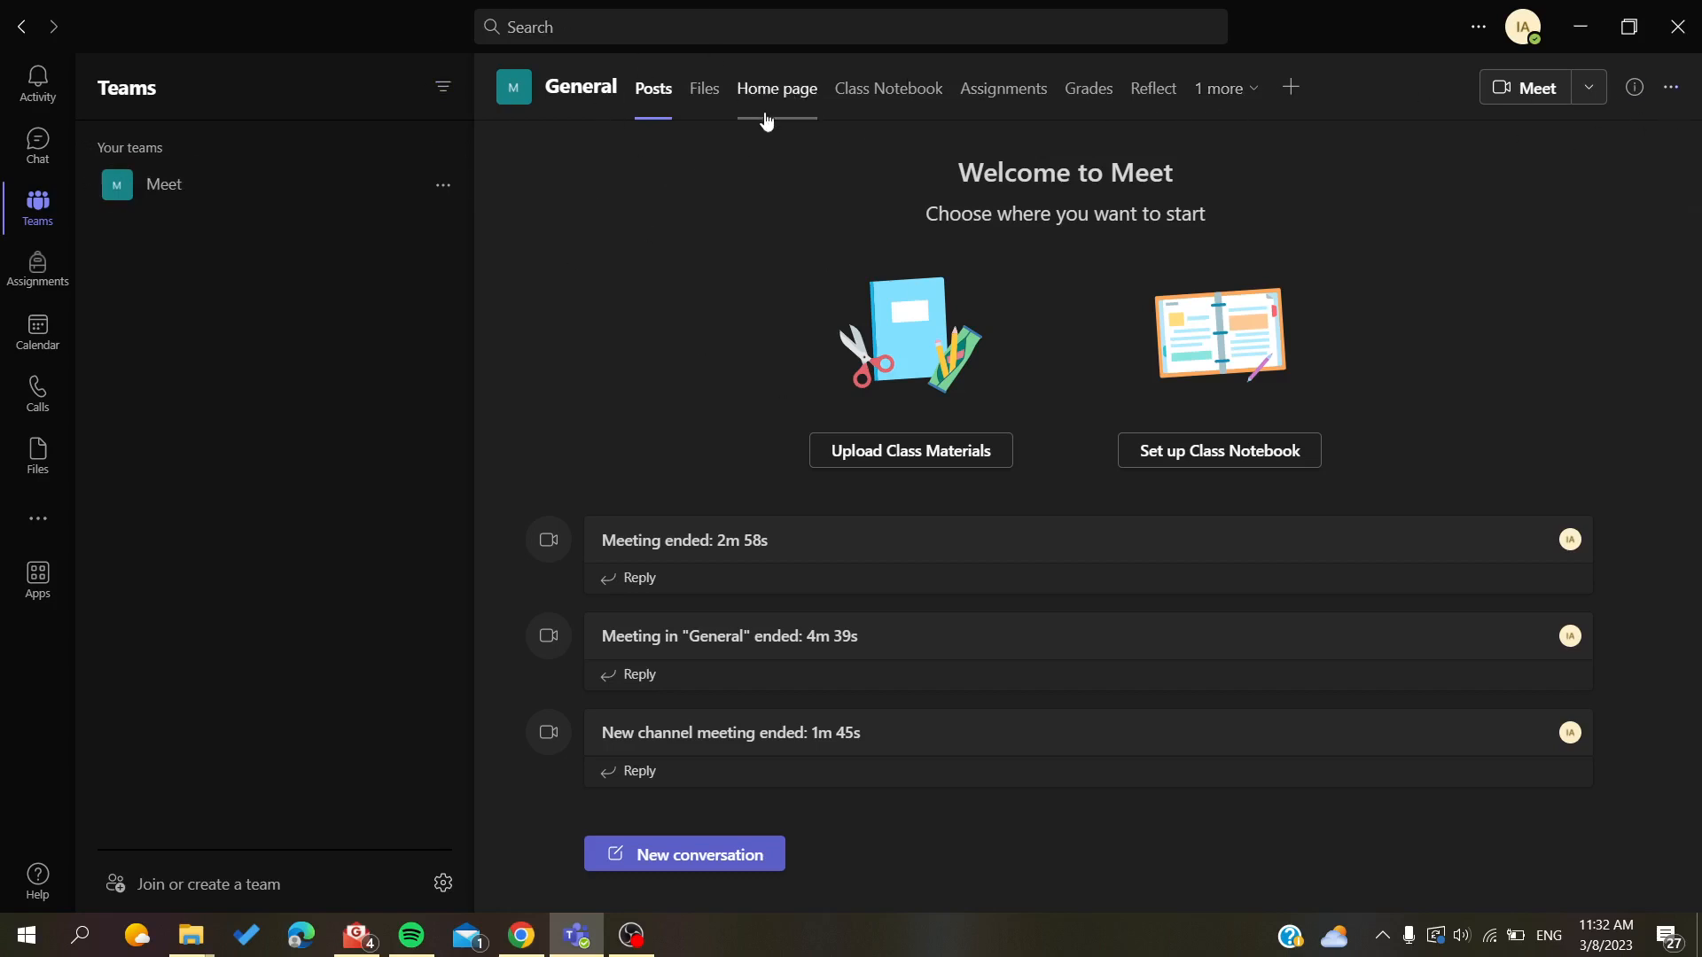
left_click(702, 88)
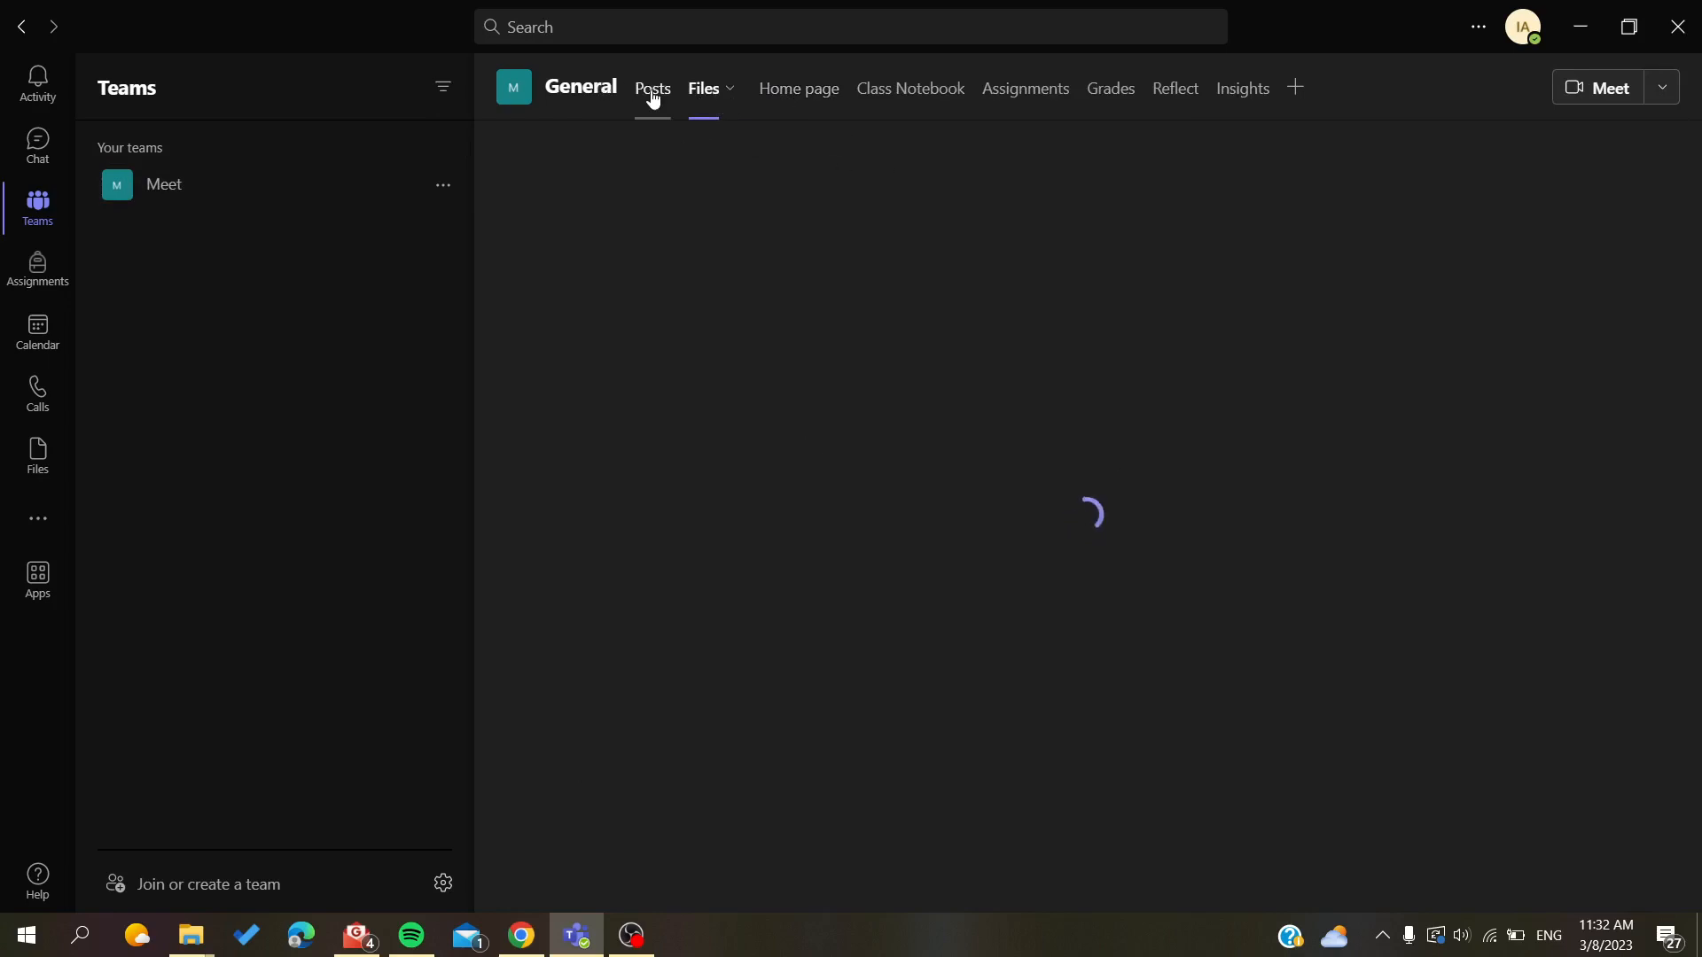
left_click(653, 88)
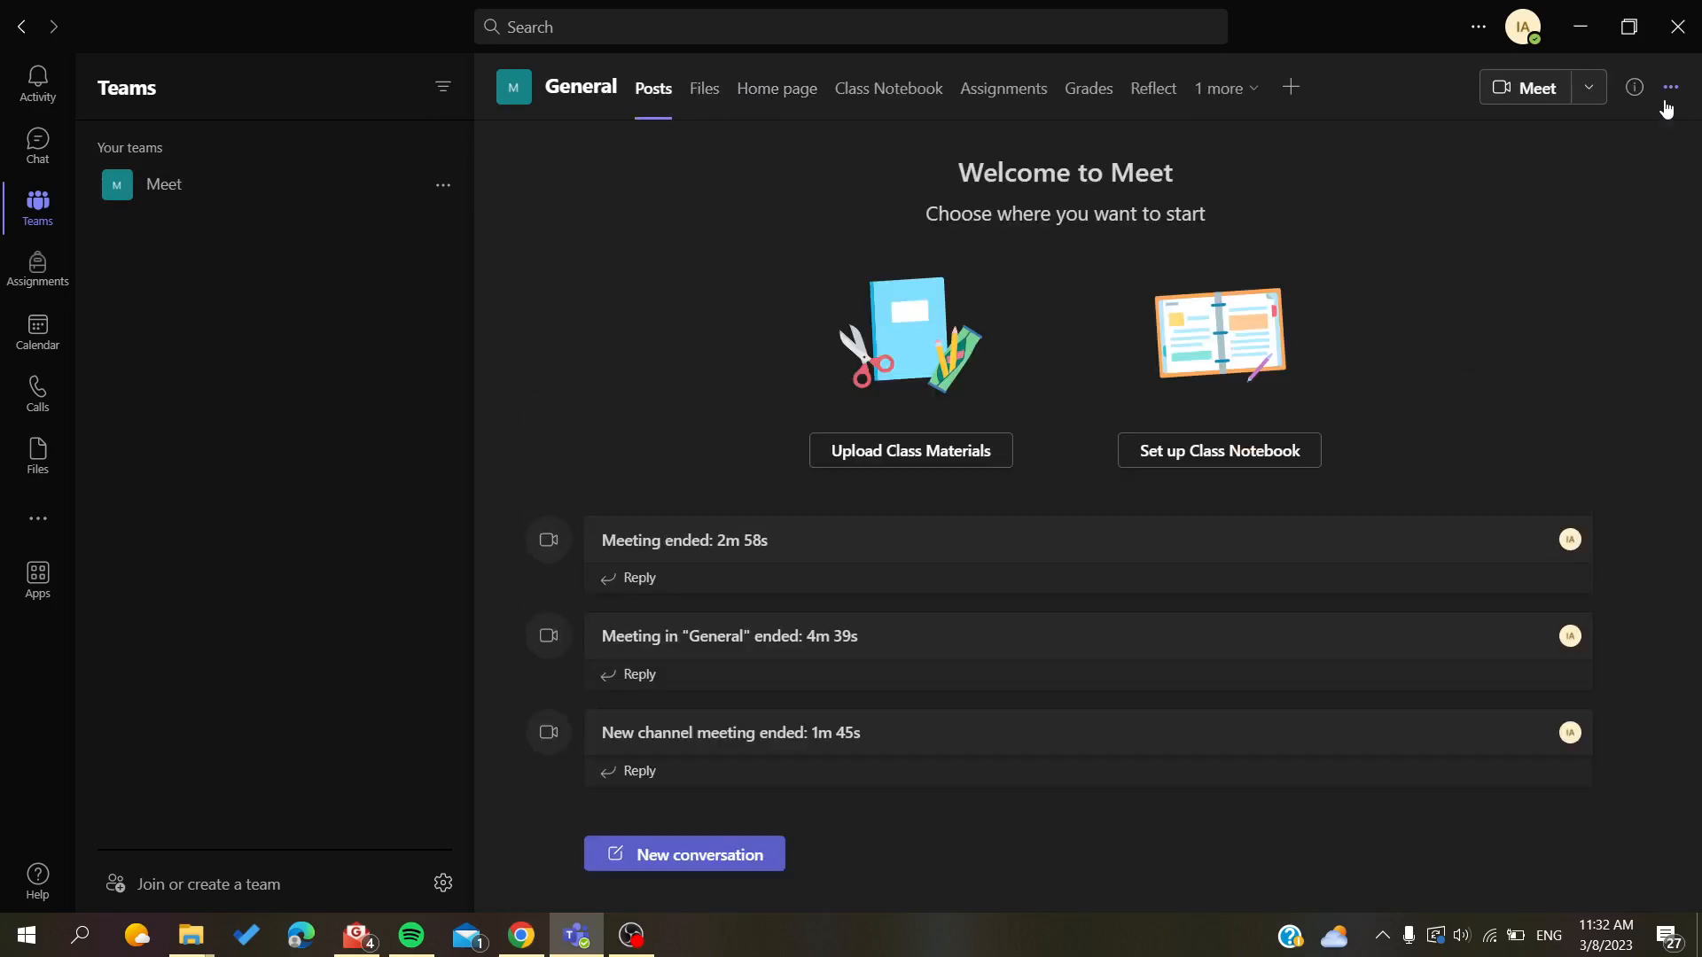
left_click(1670, 88)
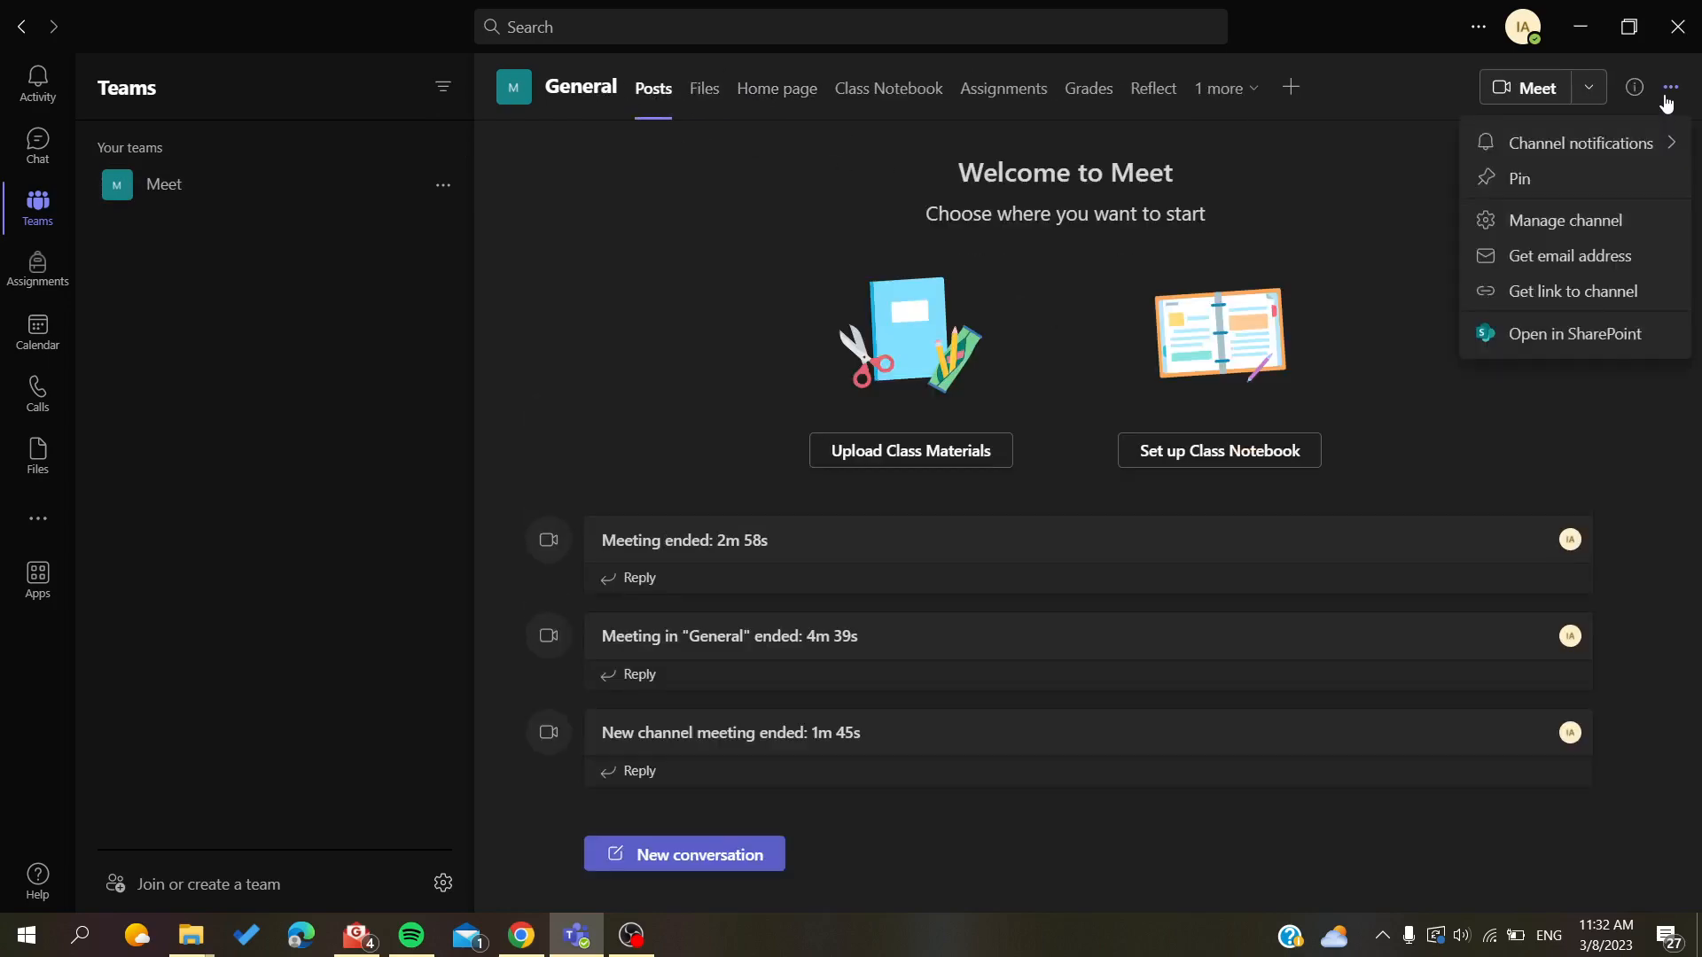
left_click(274, 300)
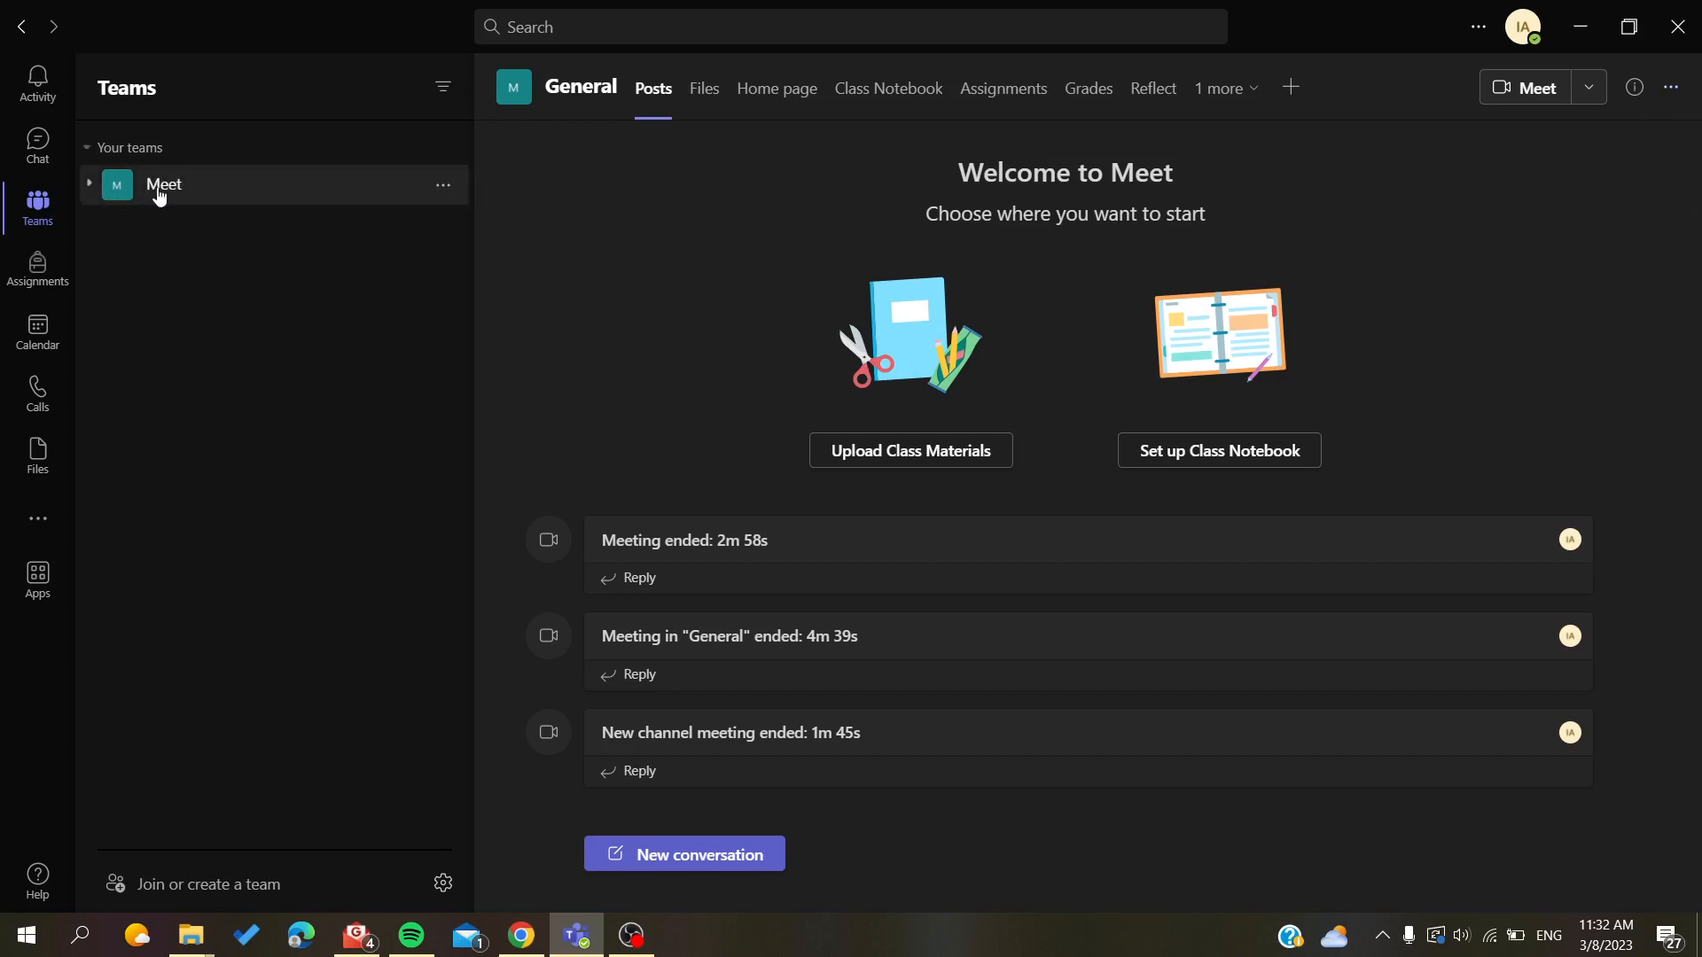
mouse_move(468, 201)
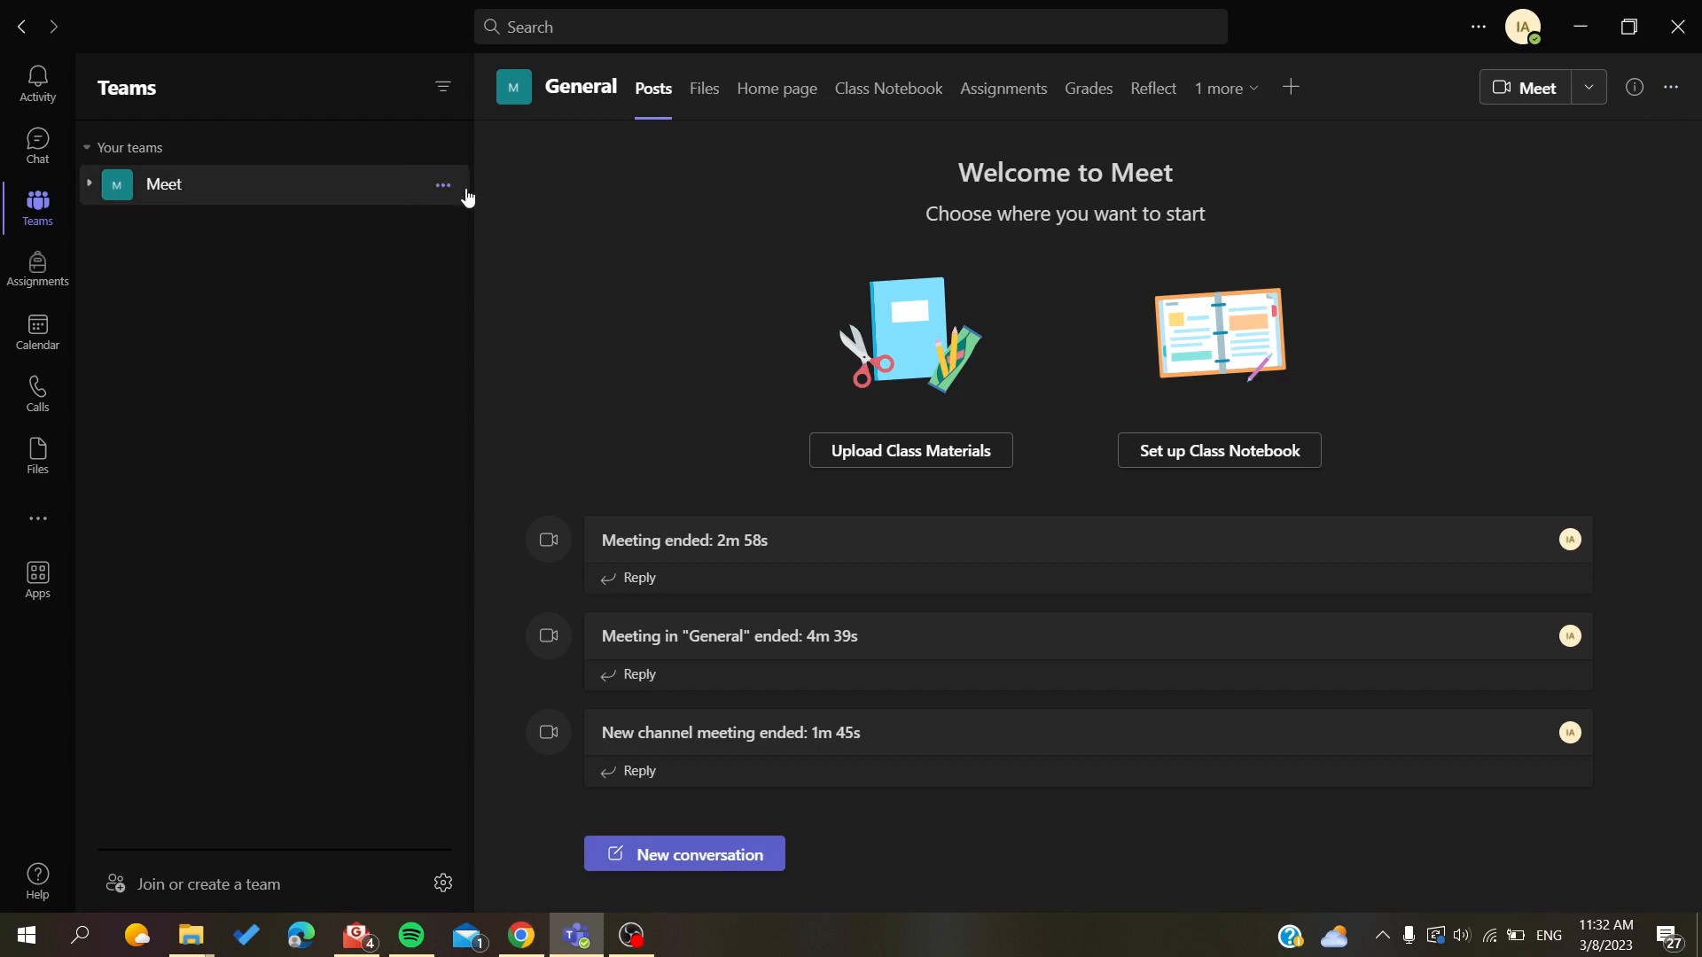
mouse_move(443, 184)
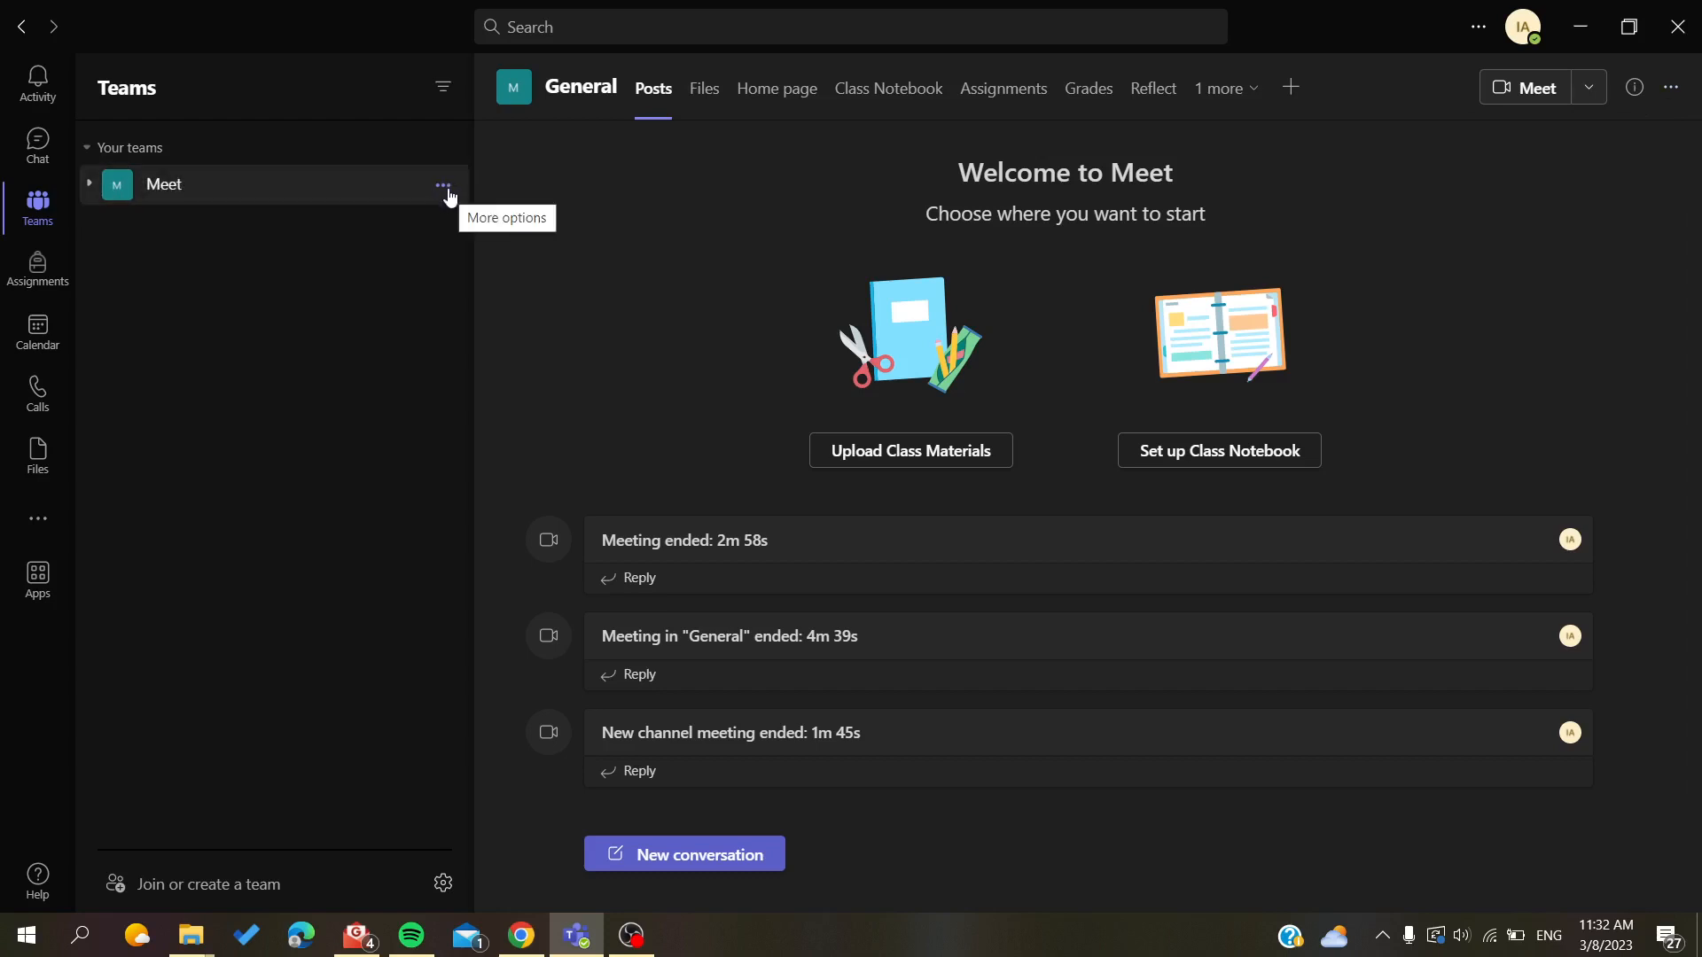
- Choose Leave team for Meet and confirm, triggering the last-owner warning
left_click(444, 184)
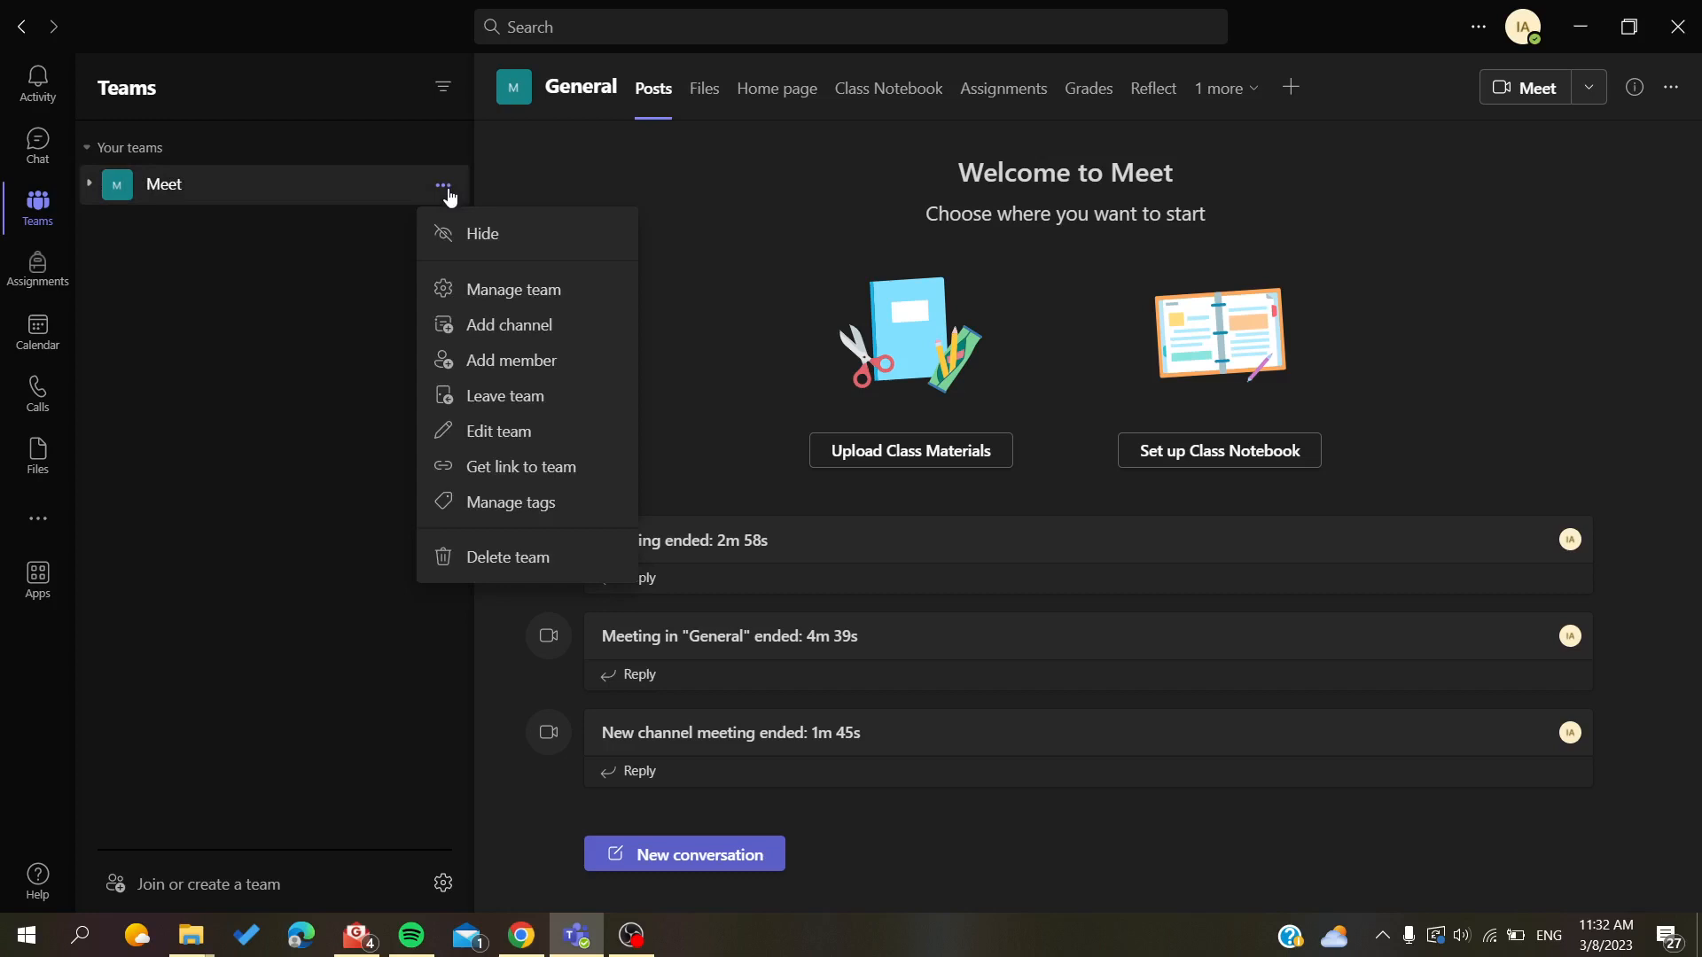
mouse_move(504, 395)
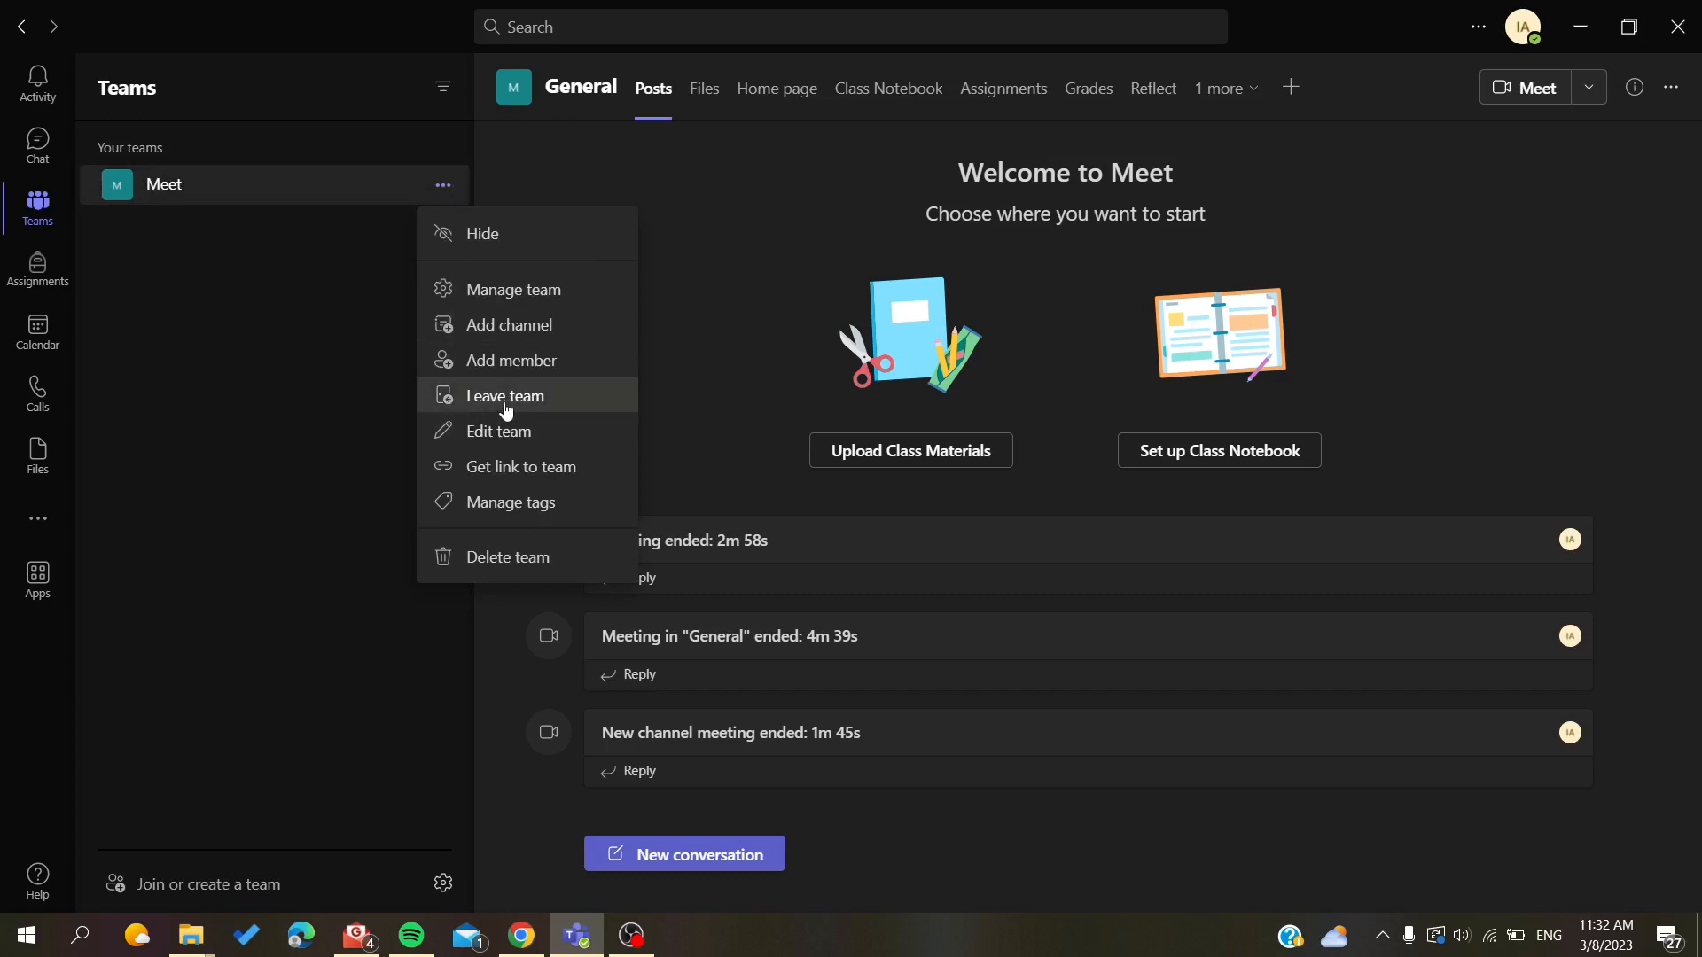
left_click(503, 396)
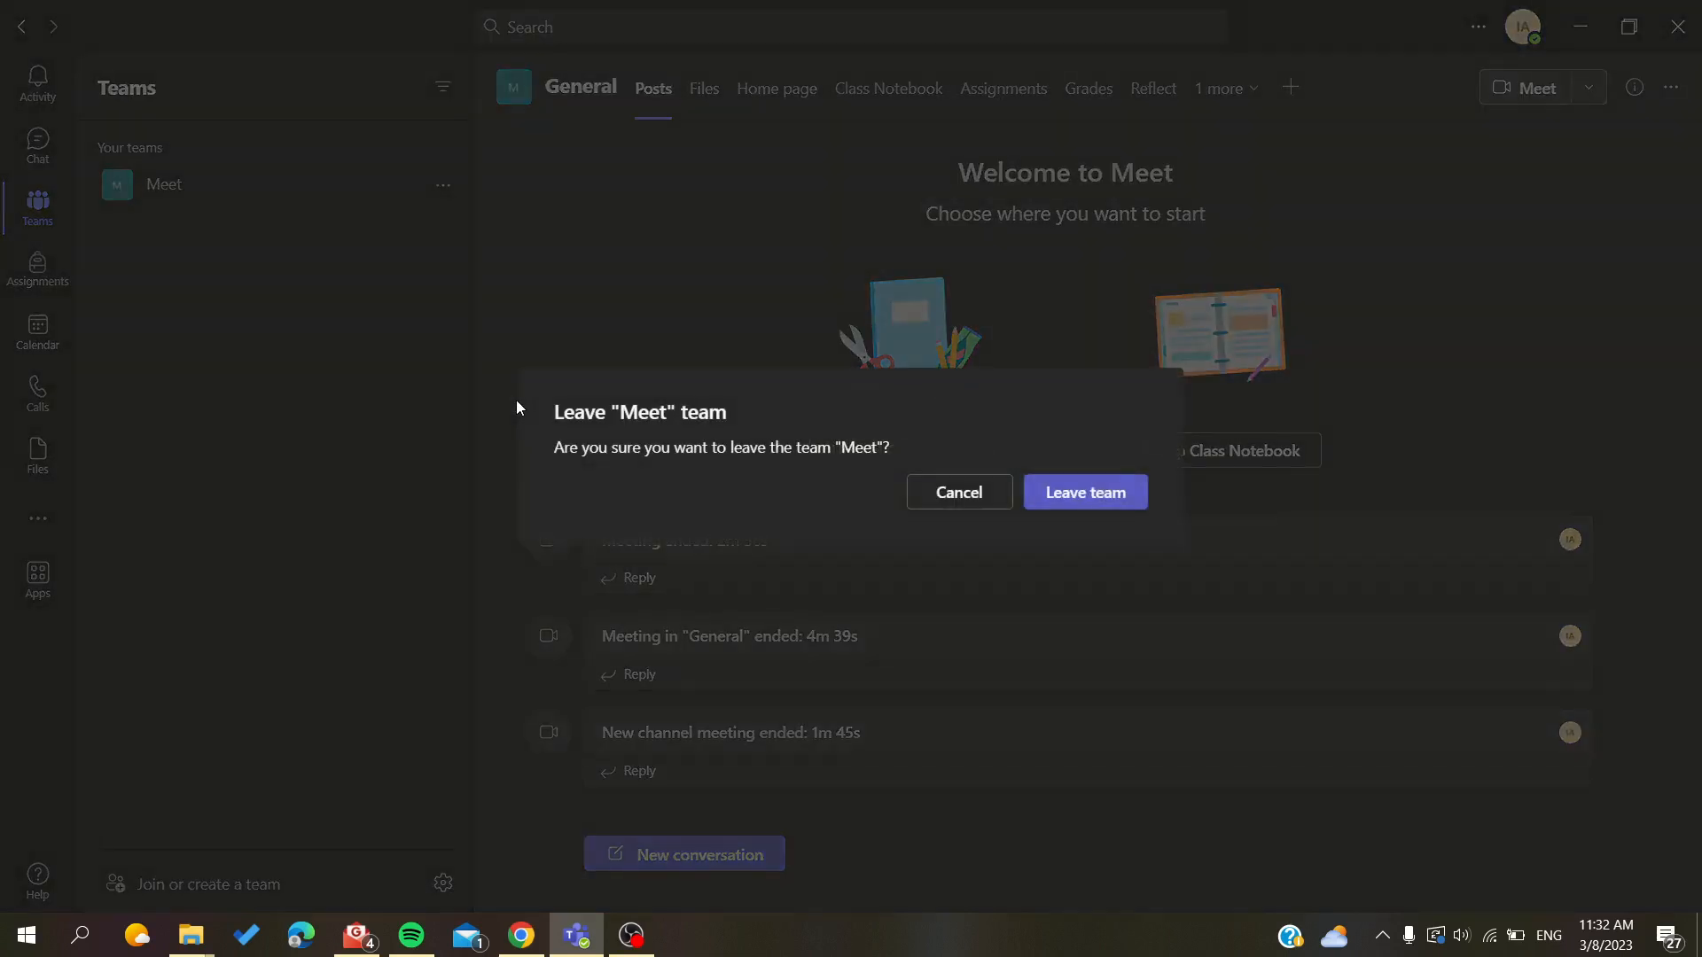
mouse_move(1161, 414)
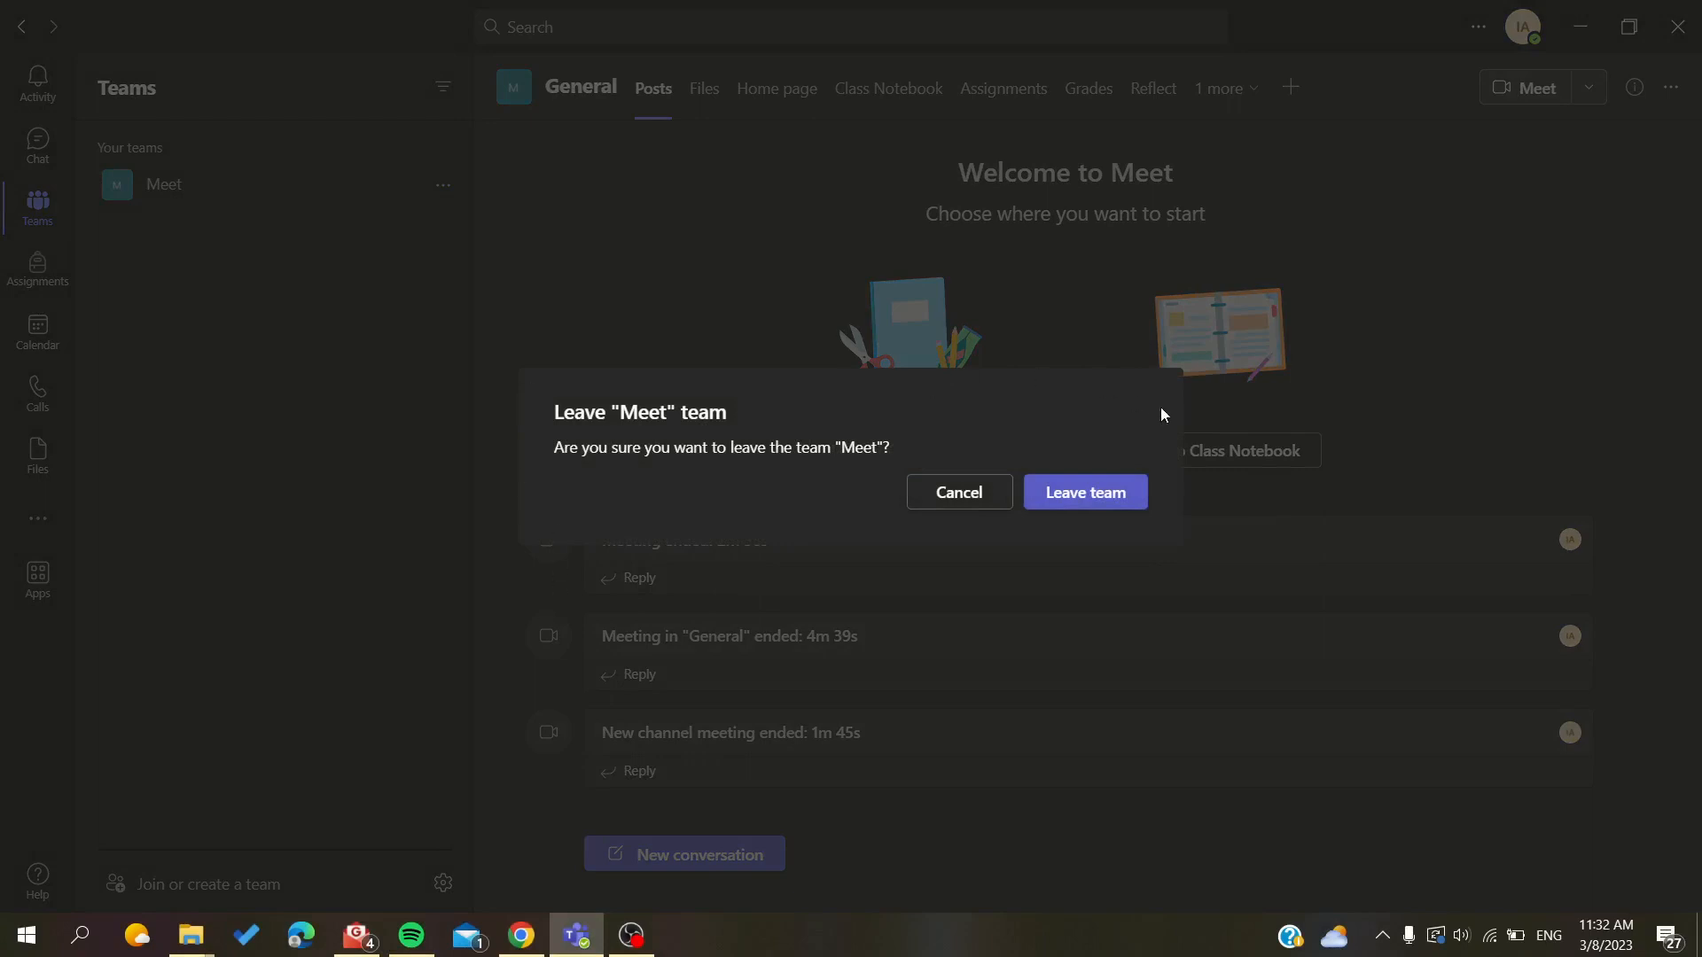
mouse_move(1012, 378)
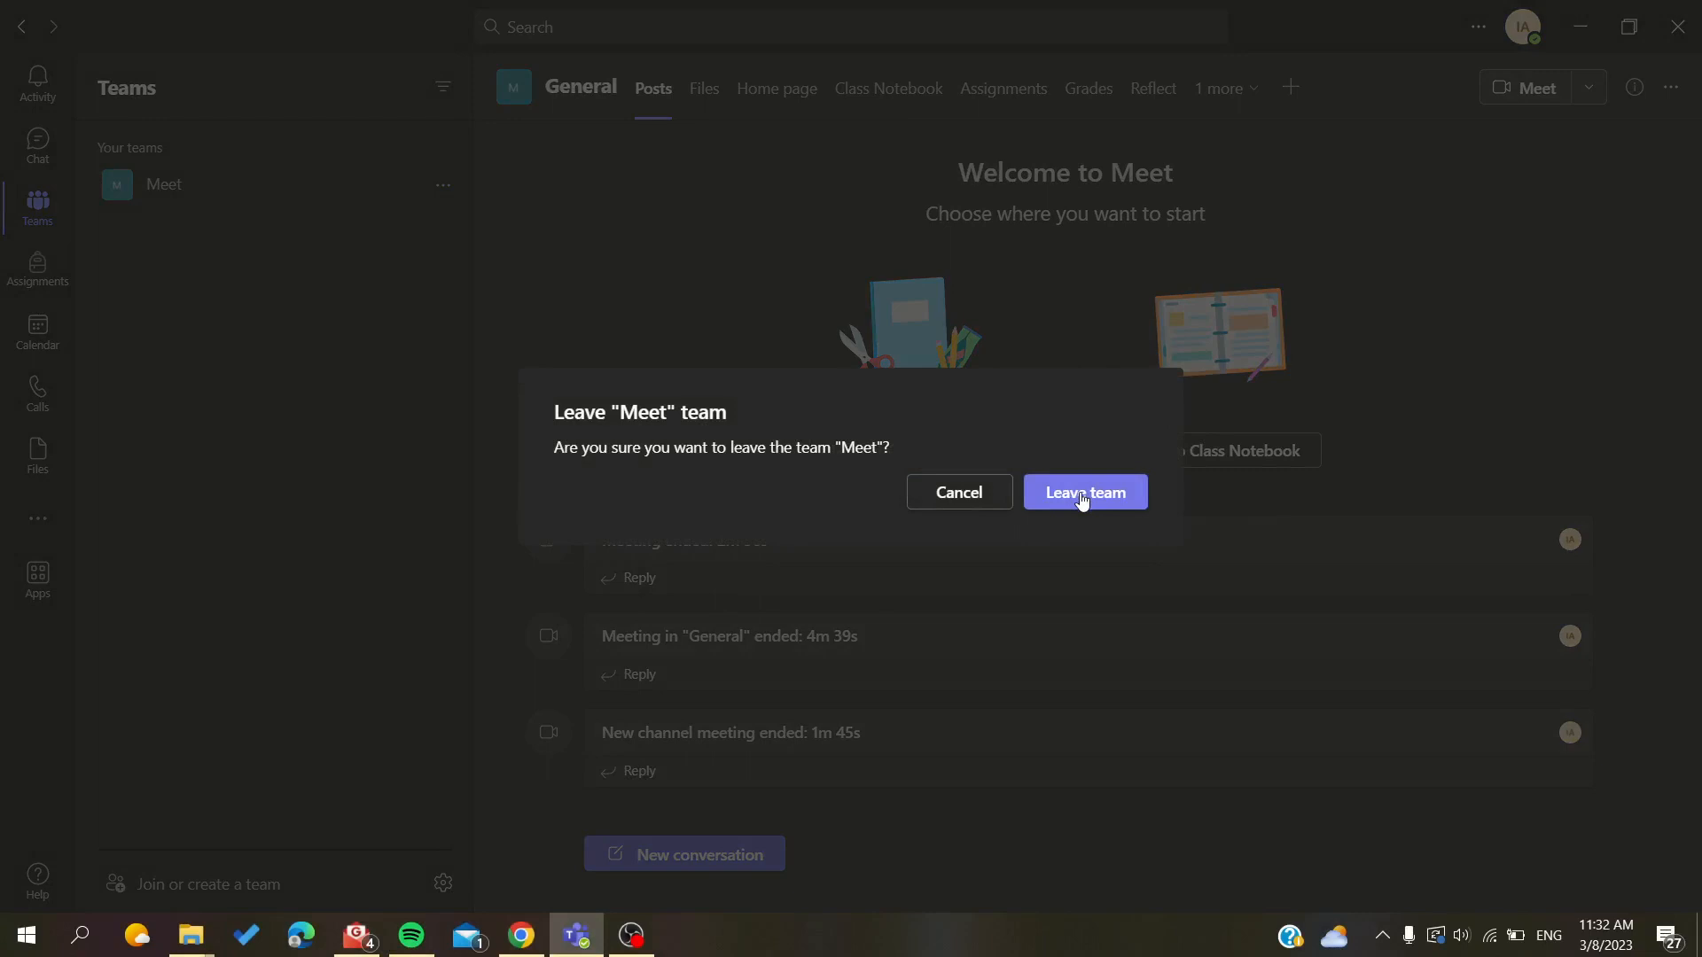
left_click(1084, 492)
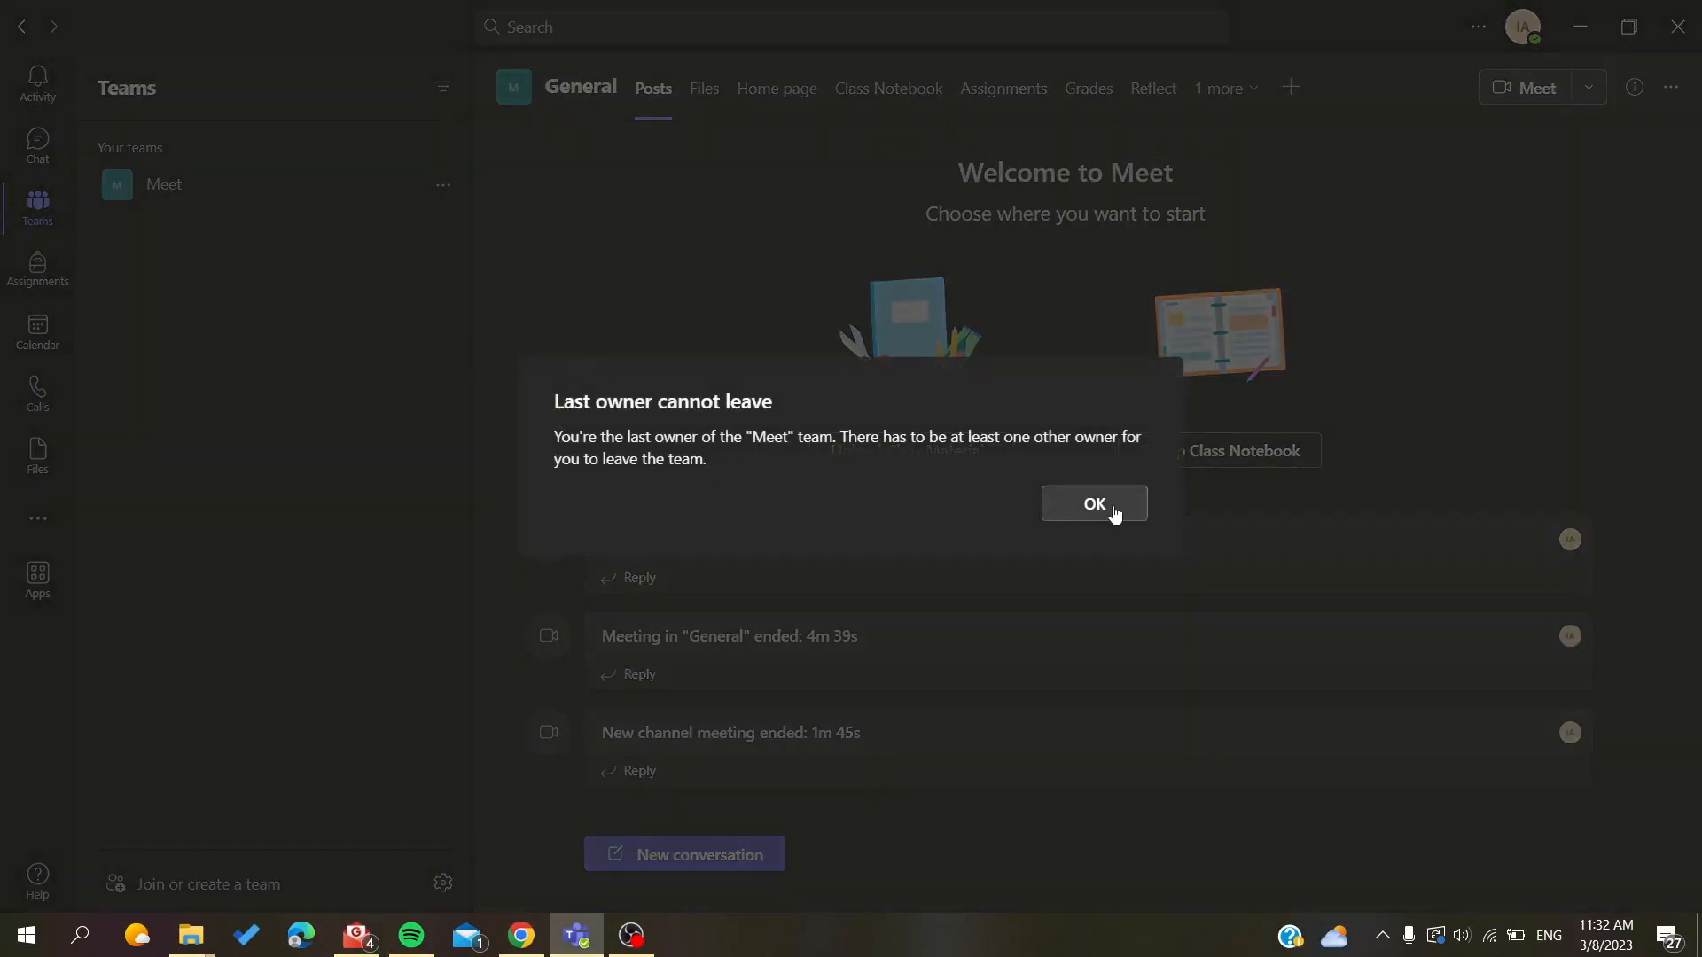
mouse_move(585, 500)
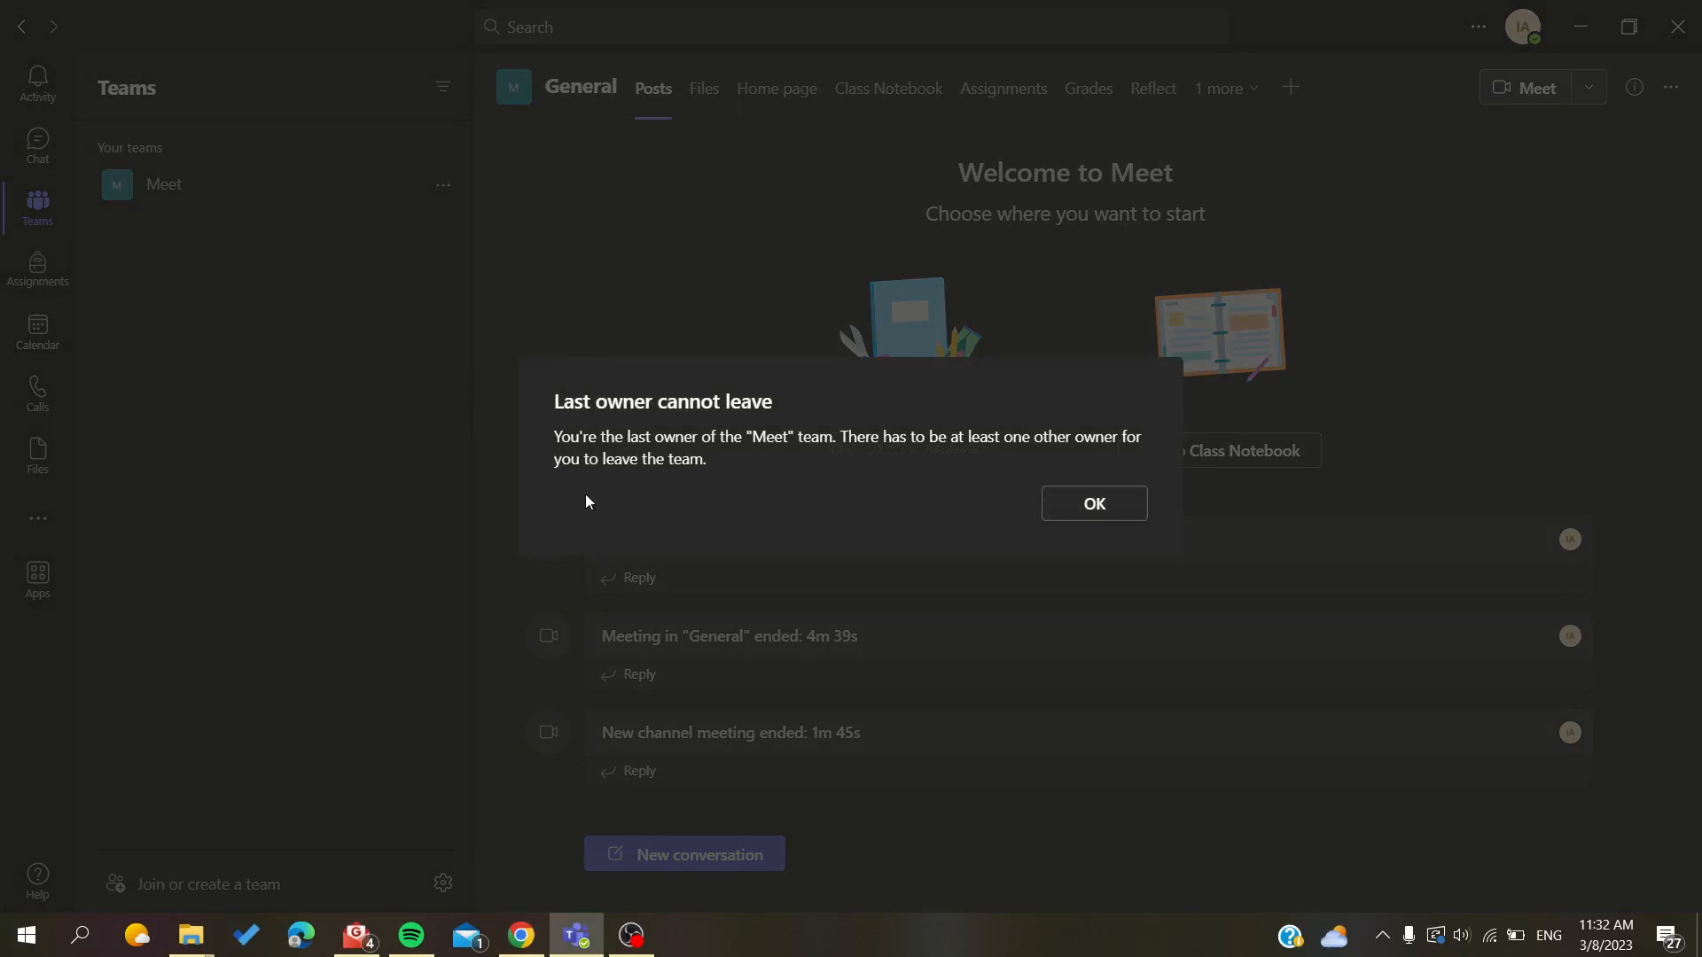
mouse_move(809, 465)
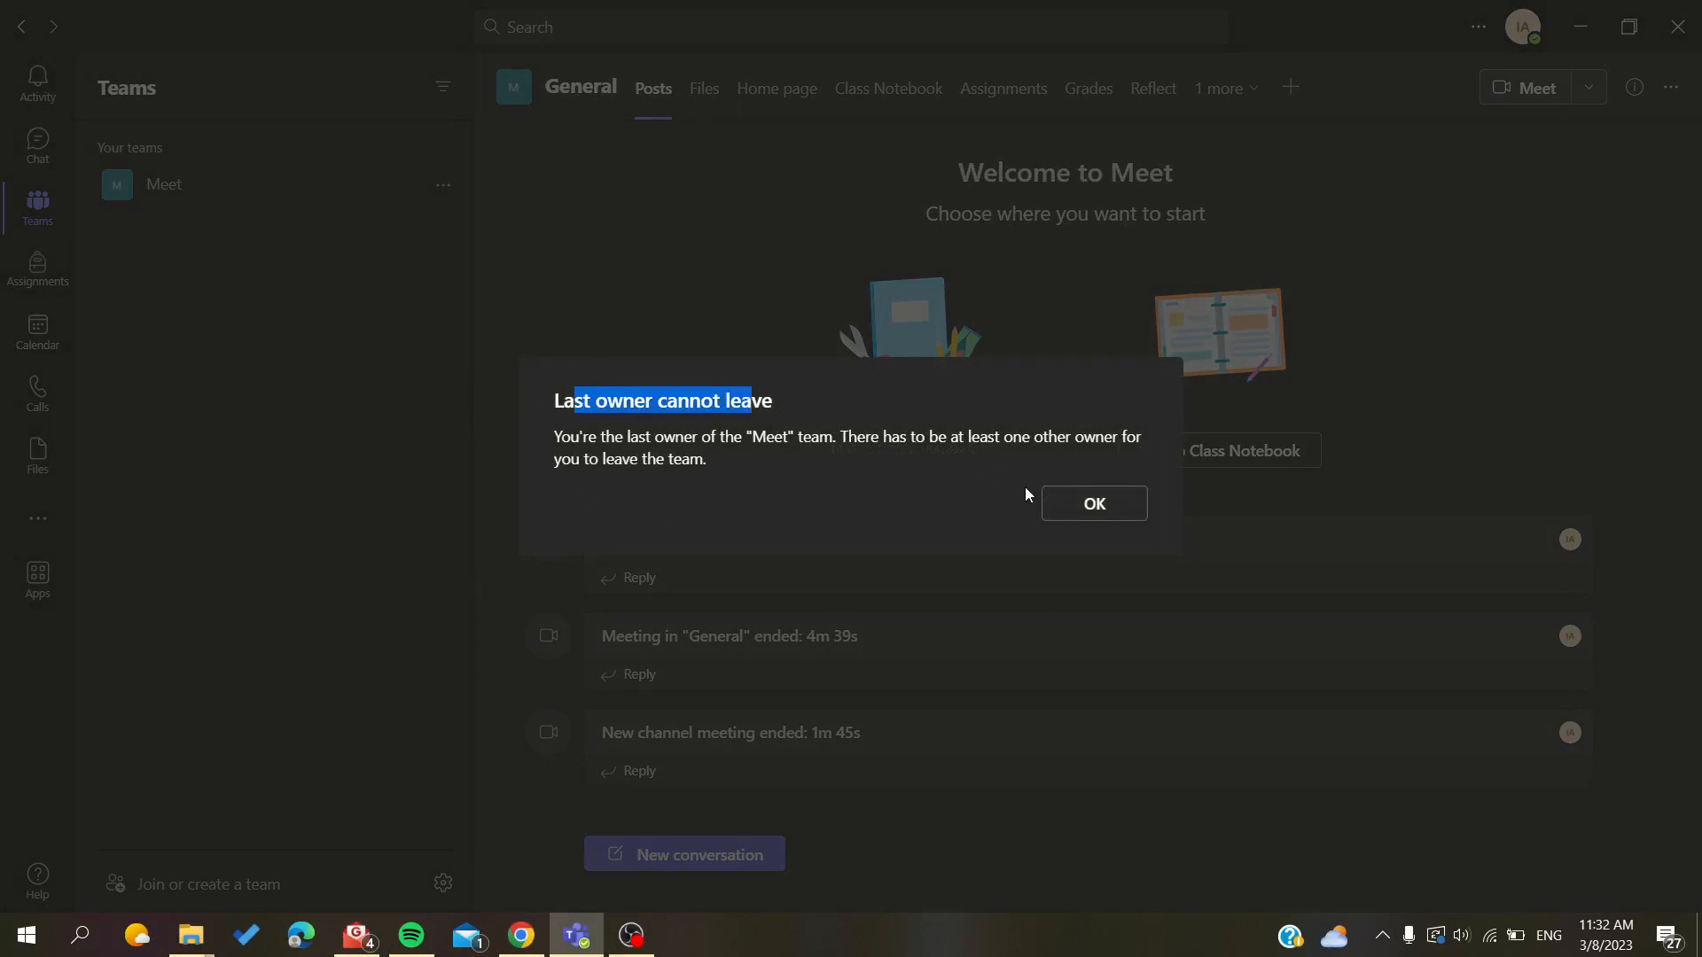
- Acknowledge the 'Last owner cannot leave' notice with OK
left_click(1093, 502)
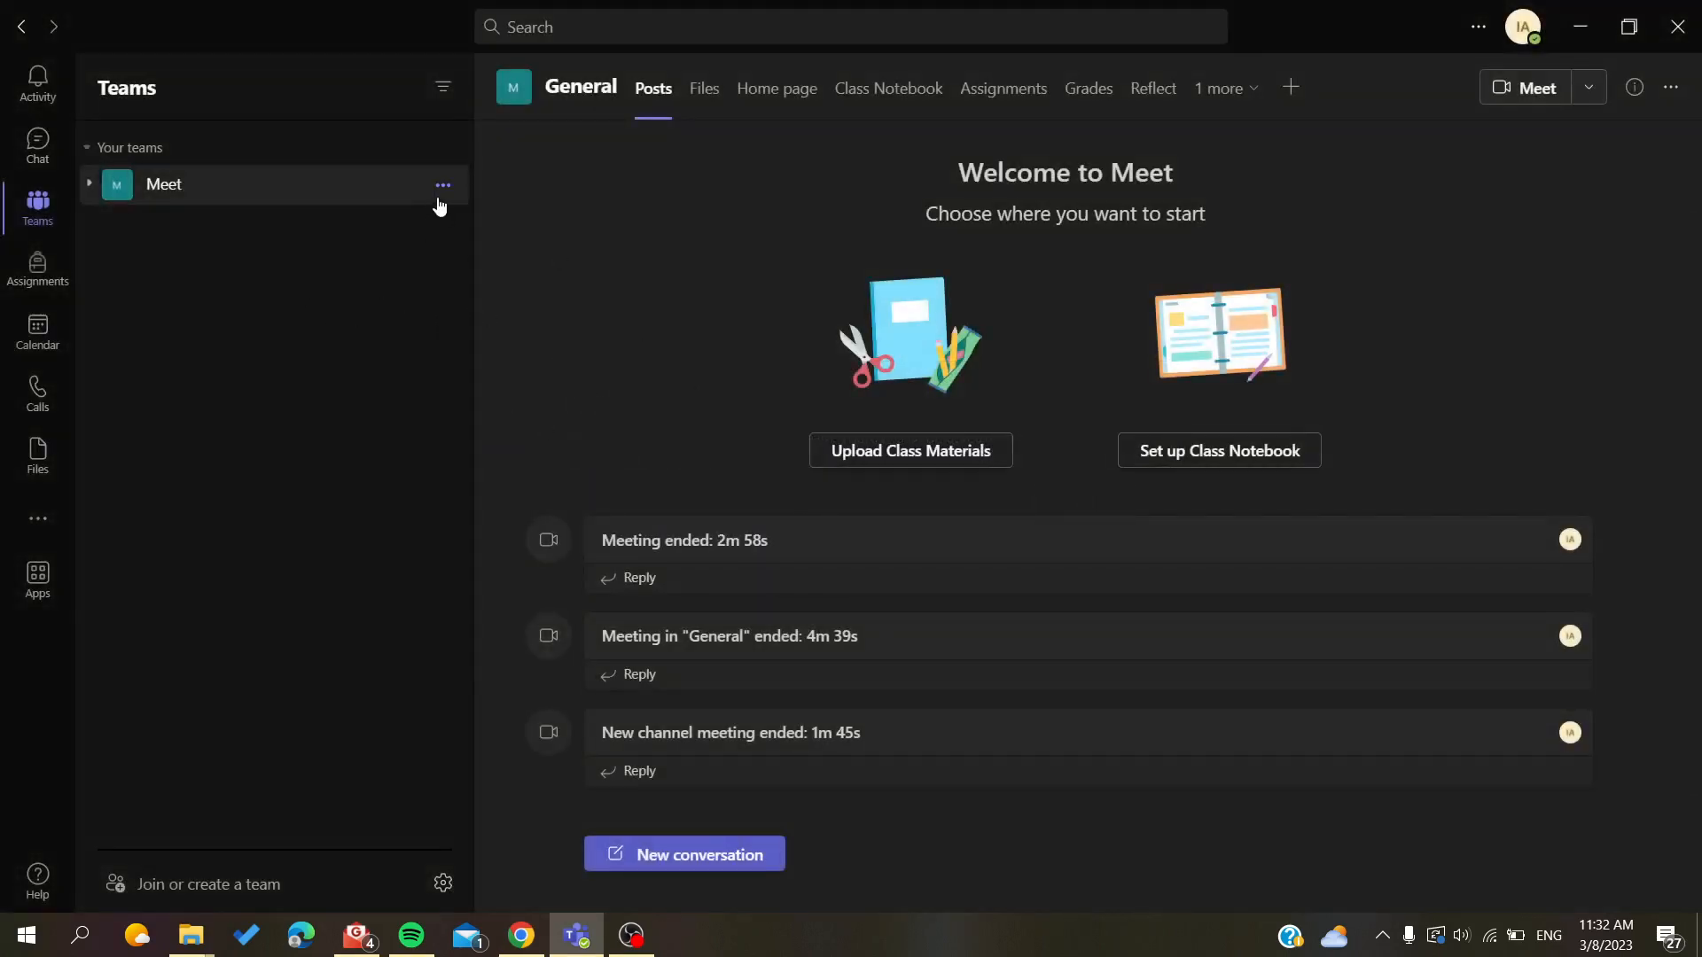
left_click(441, 185)
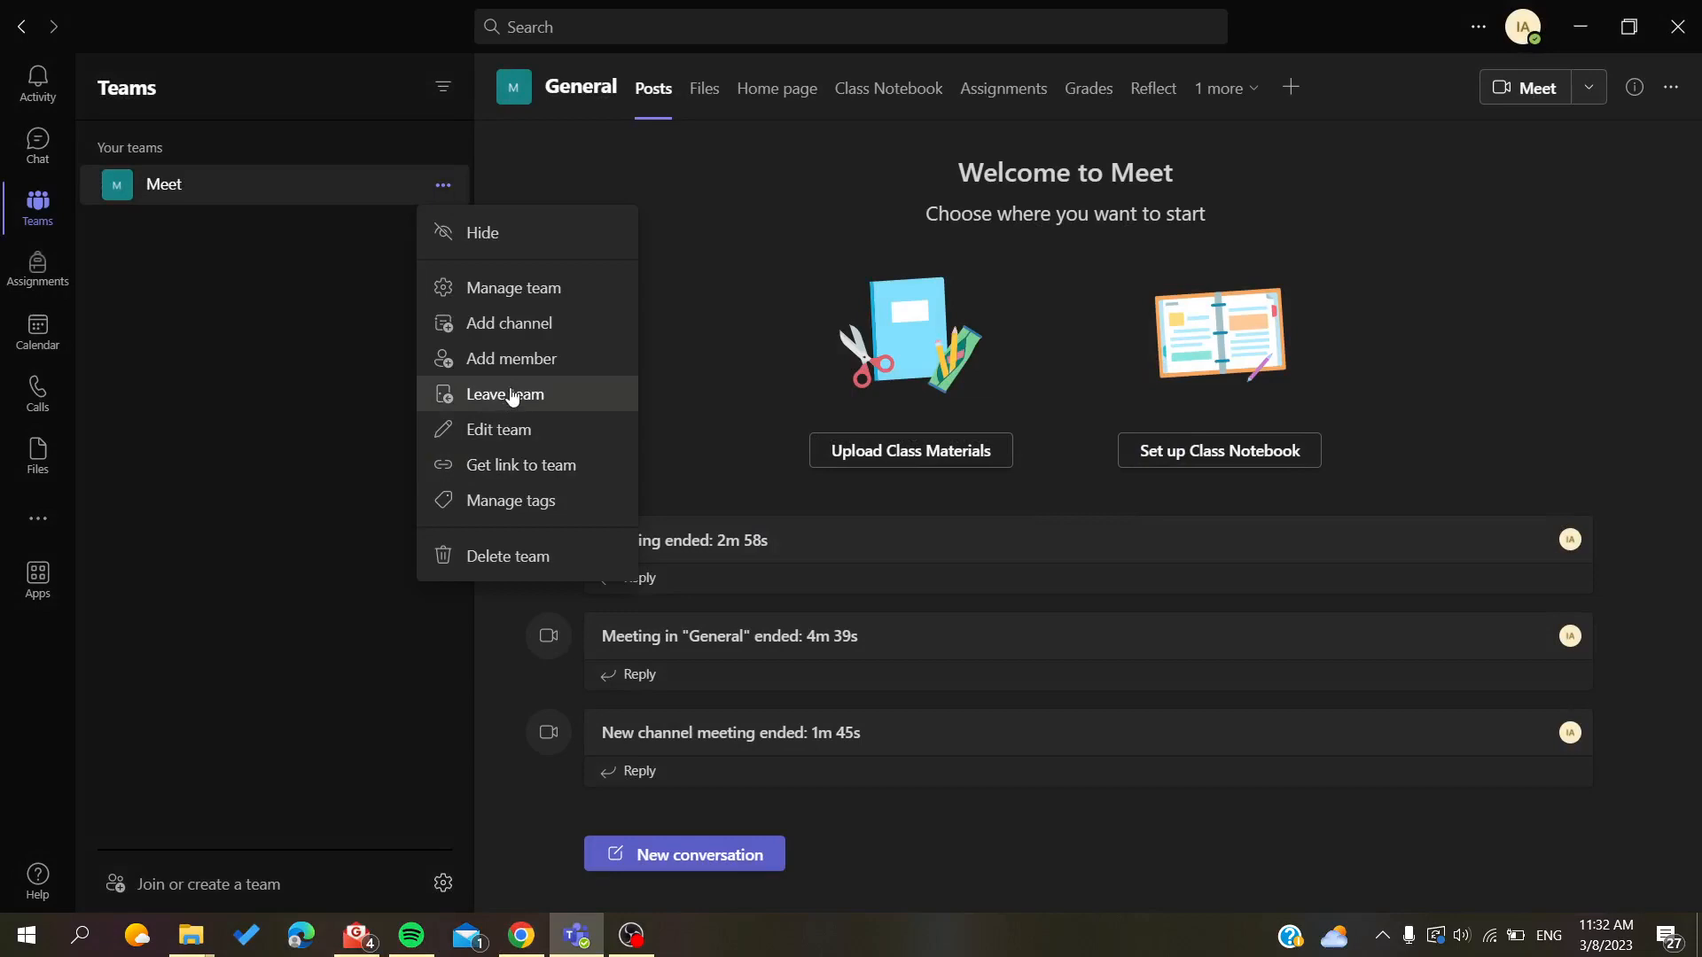
left_click(505, 393)
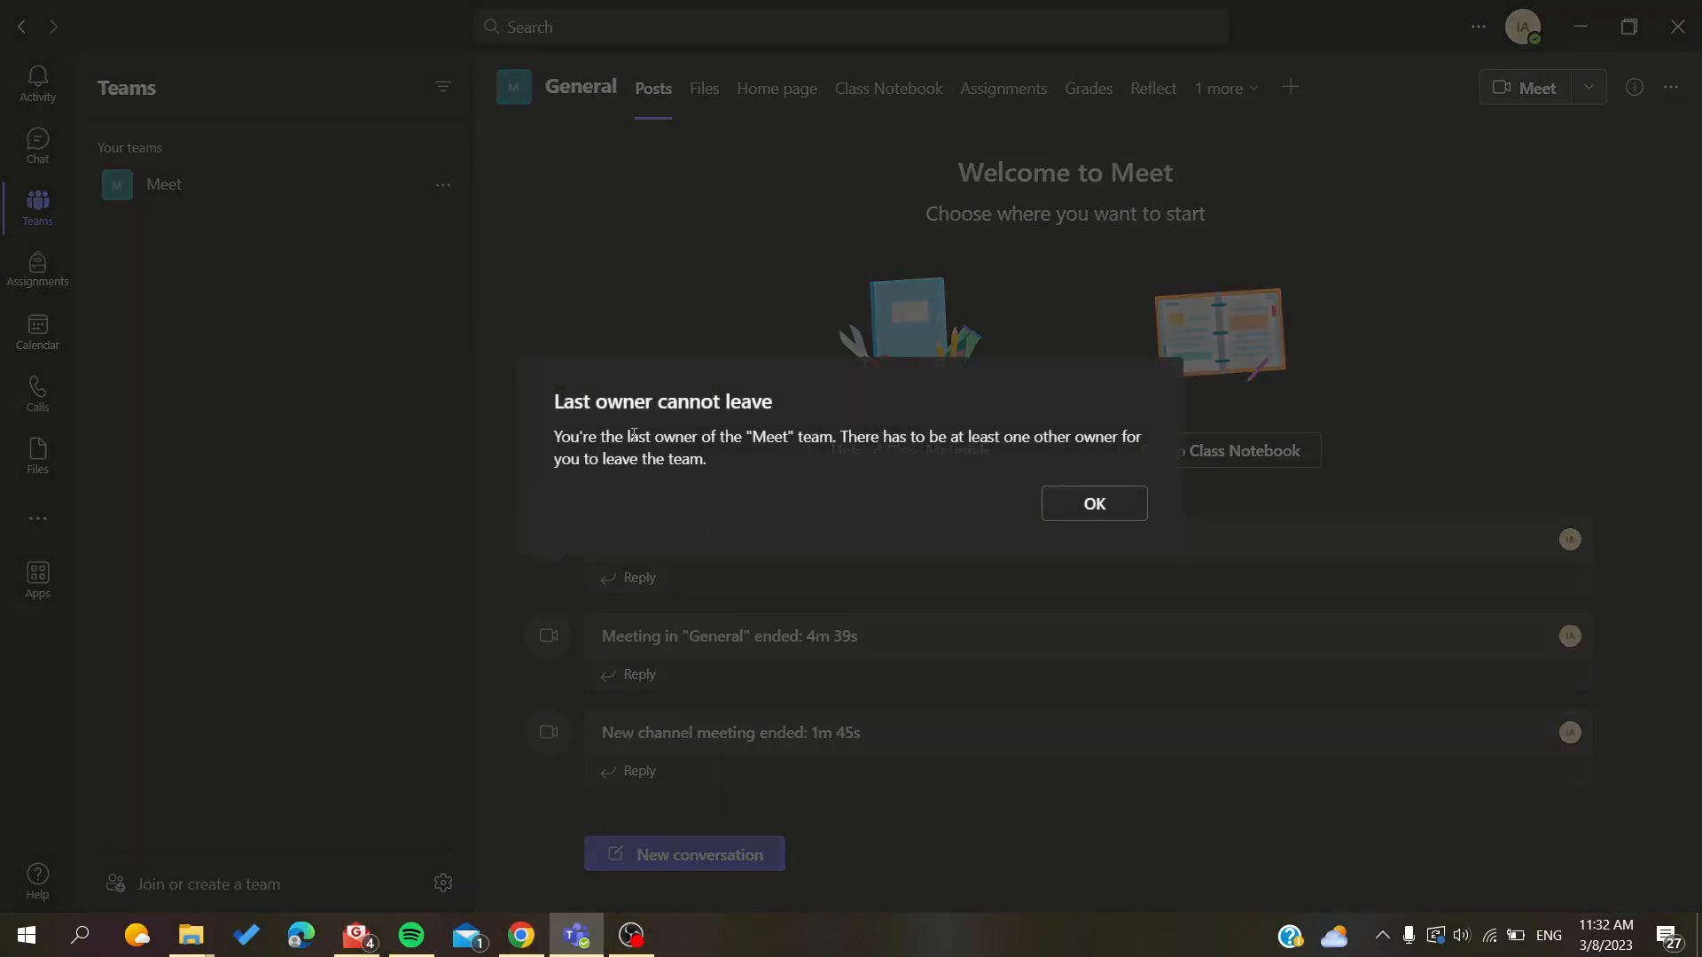
left_click(1093, 502)
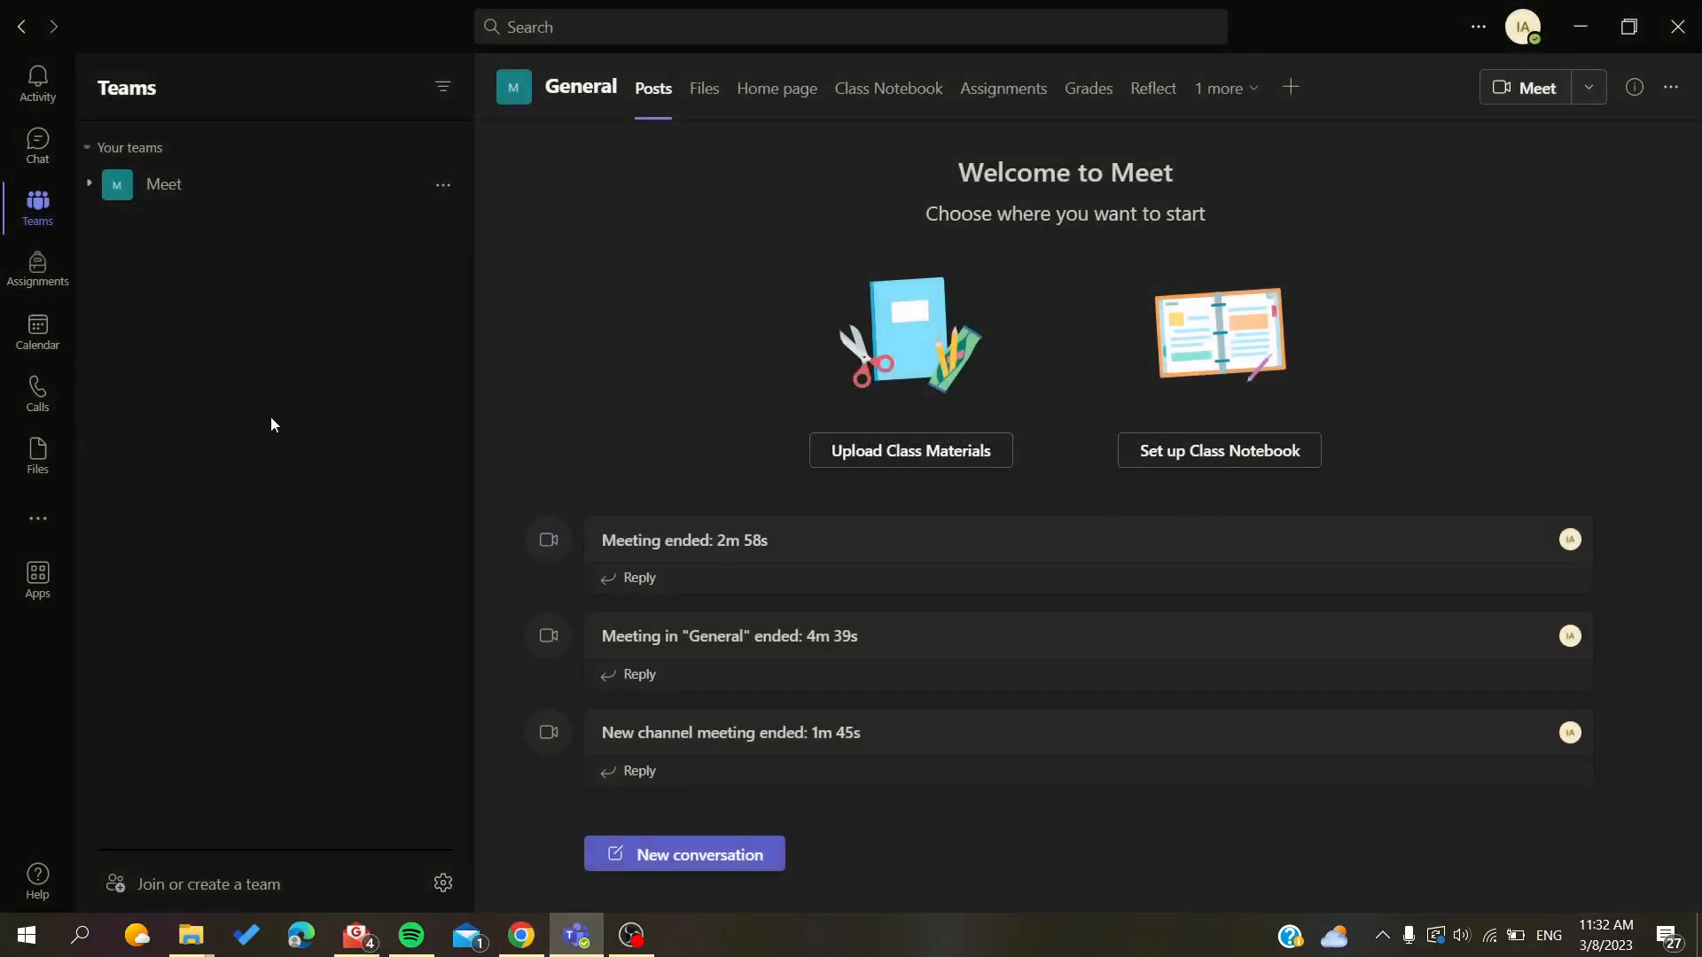